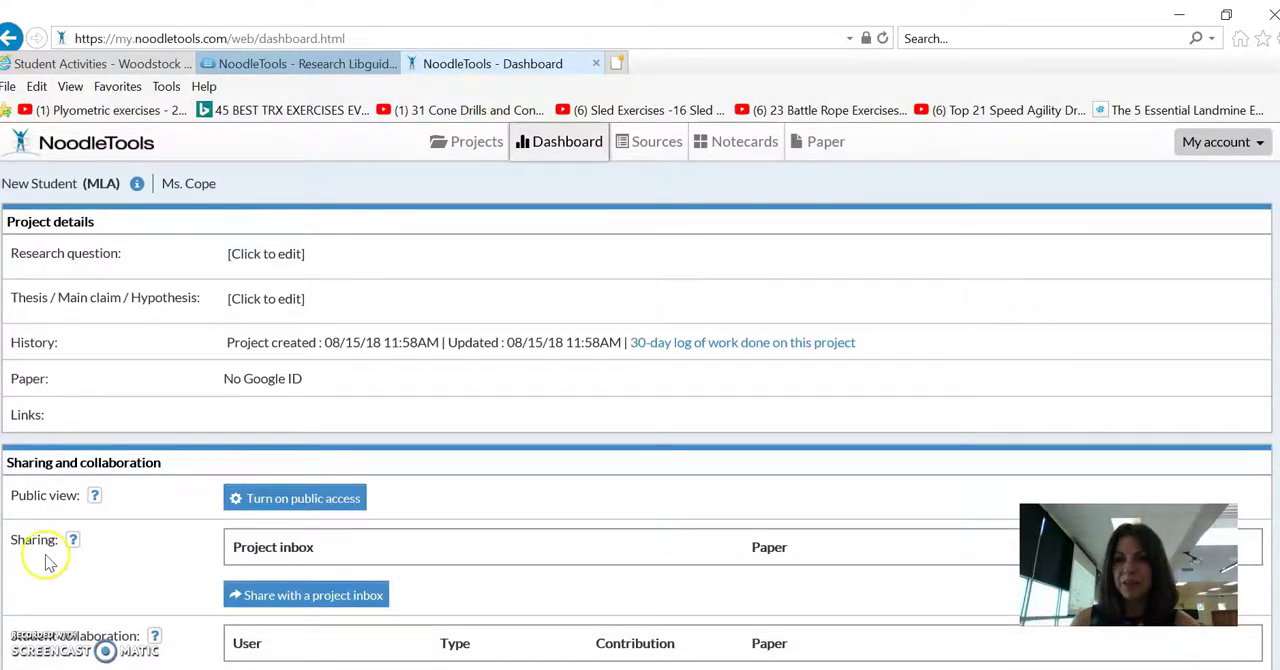
{"action": "mouse_move", "coordinate": [260, 414]}
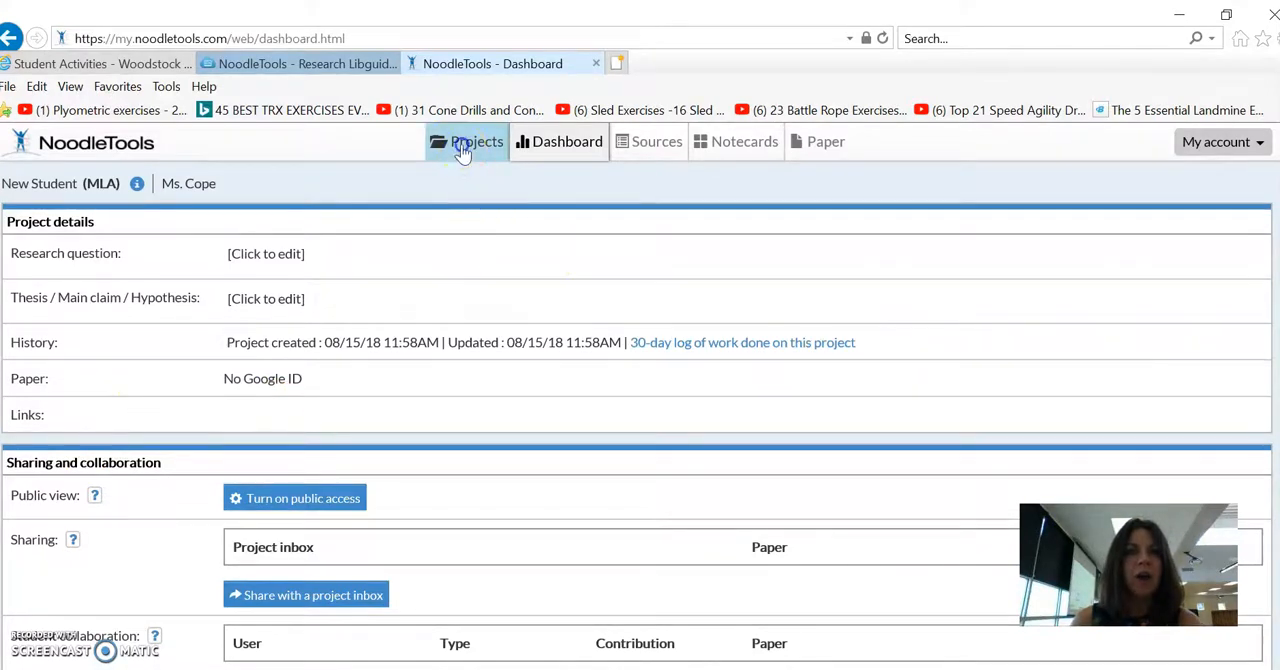
Step: Open the New Student project's Sources list and begin a new citation
{"action": "left_click", "coordinate": [476, 140]}
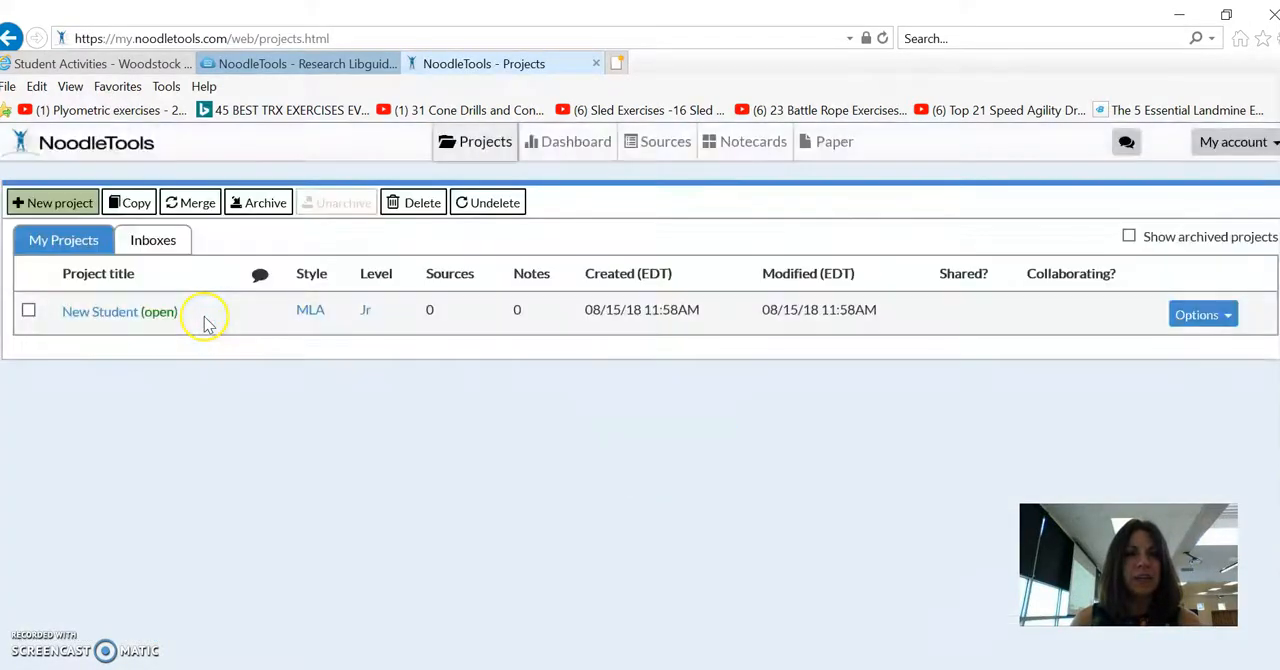
{"action": "left_click", "coordinate": [120, 312]}
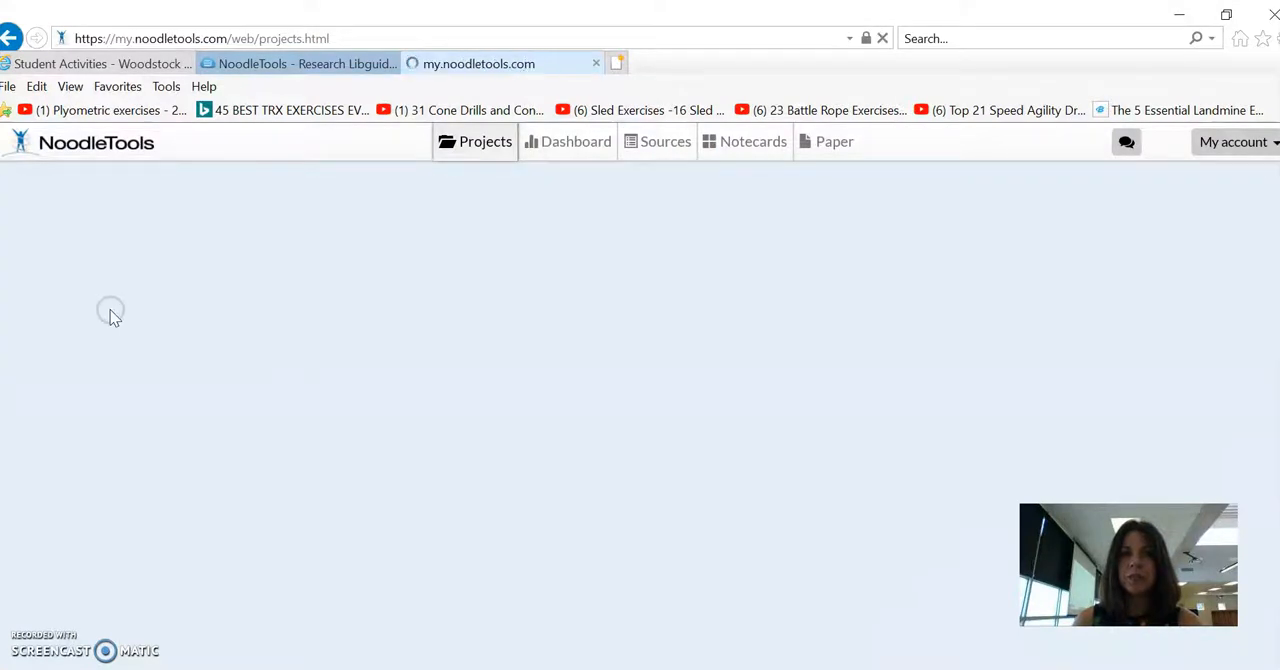
{"action": "left_click", "coordinate": [568, 140]}
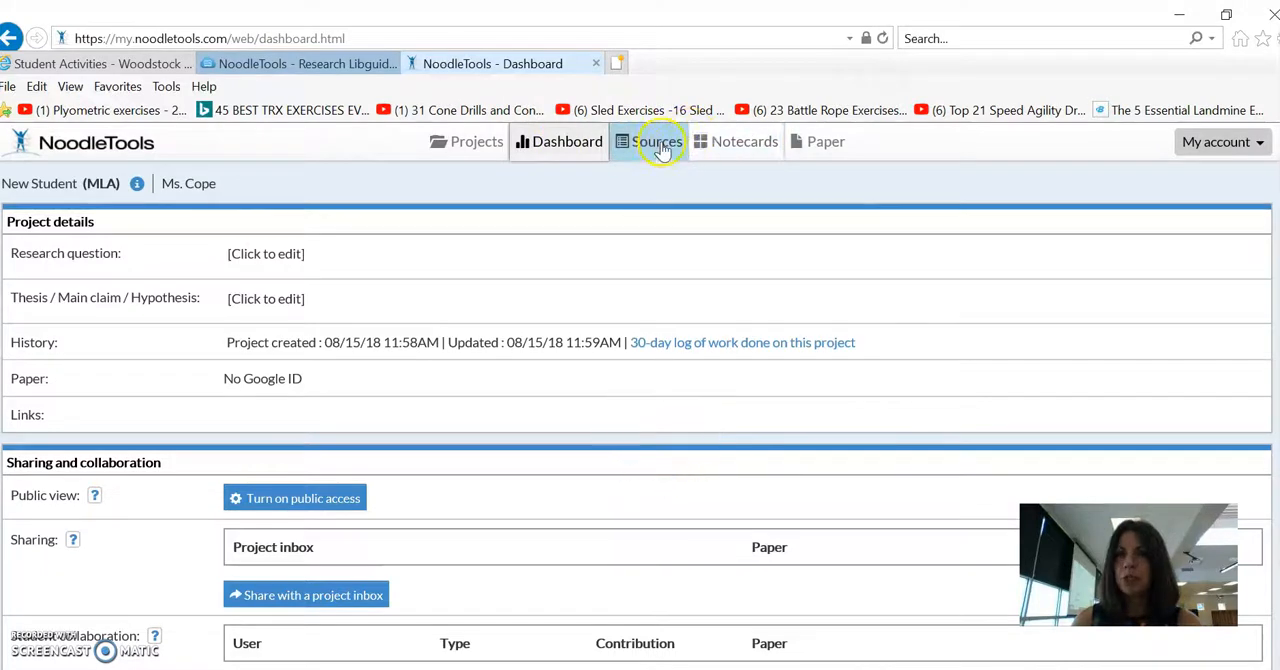
{"action": "left_click", "coordinate": [664, 140]}
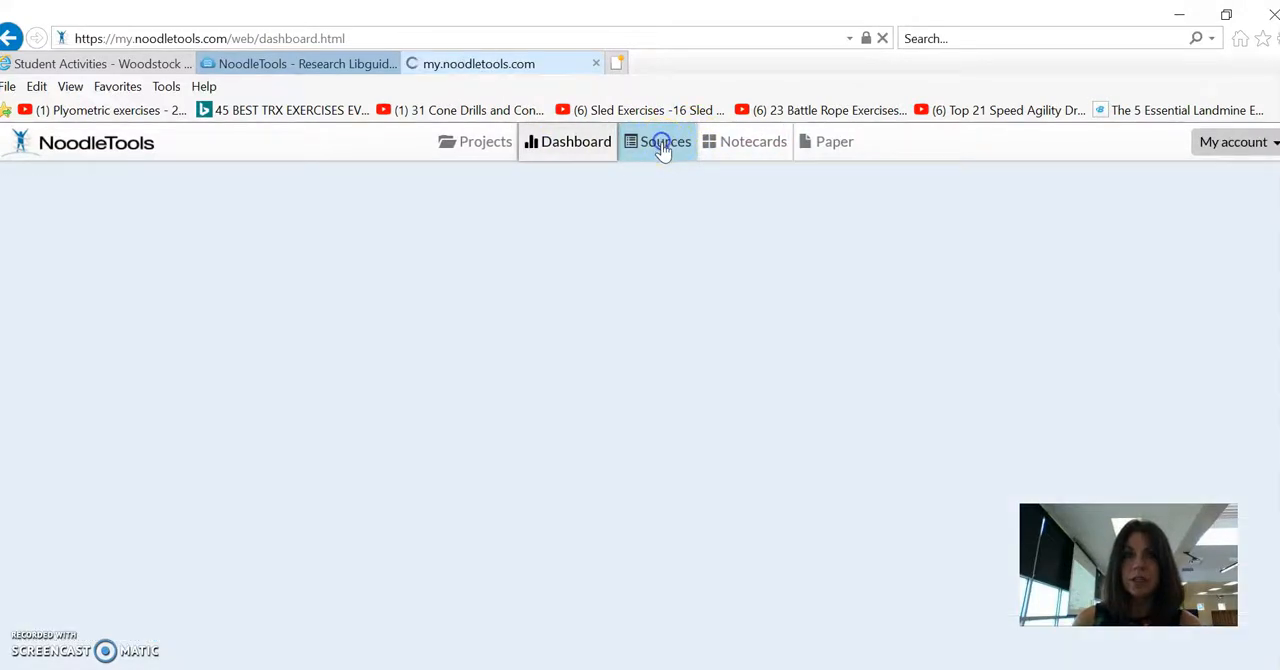
{"action": "left_click", "coordinate": [662, 140]}
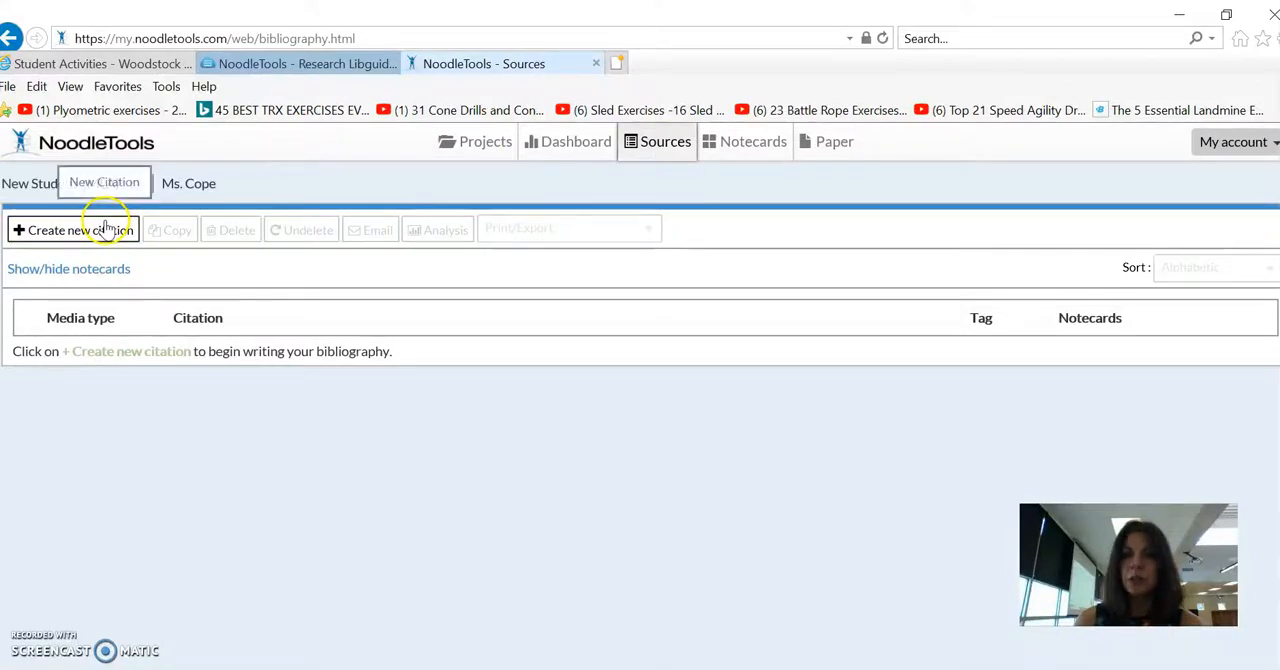
{"action": "left_click", "coordinate": [72, 230]}
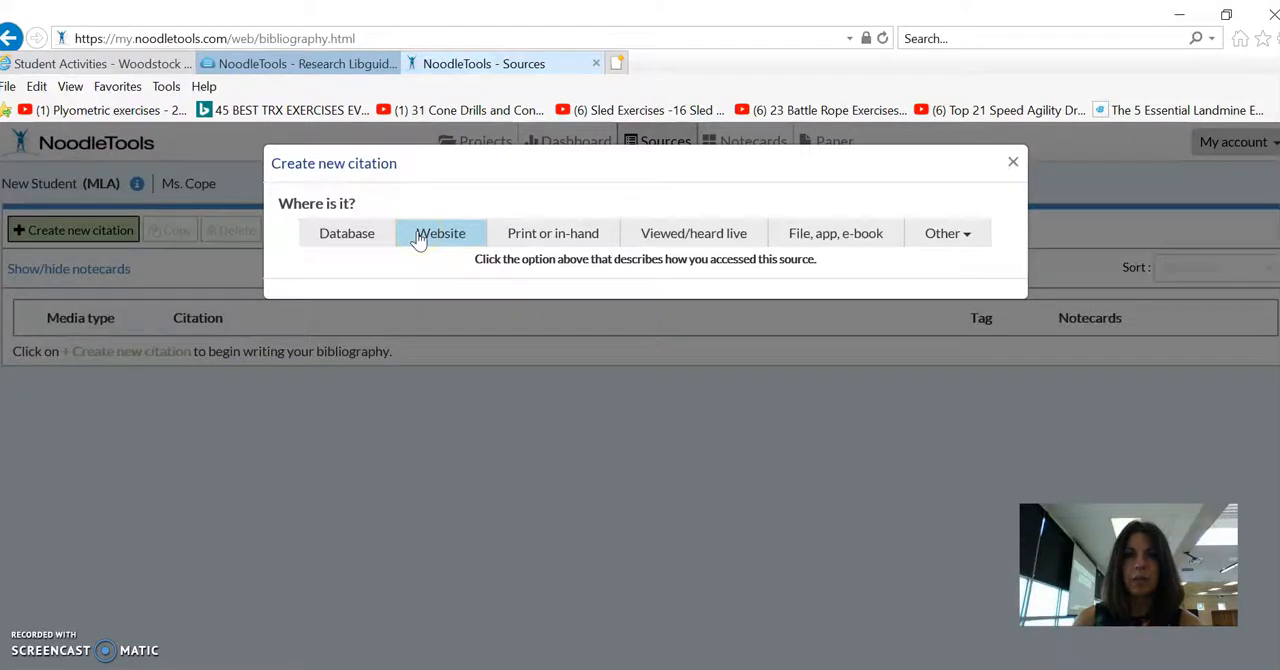
Step: Choose Website as the source type and ready the URL field
{"action": "left_click", "coordinate": [440, 232]}
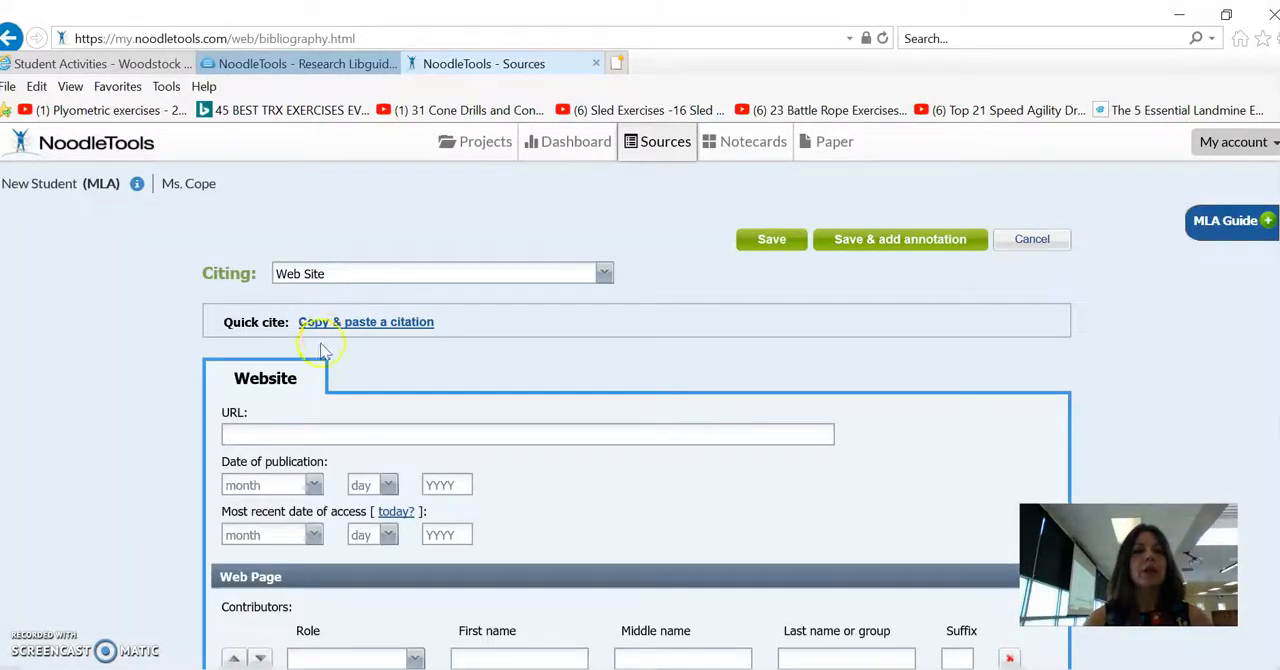
{"action": "mouse_move", "coordinate": [222, 378]}
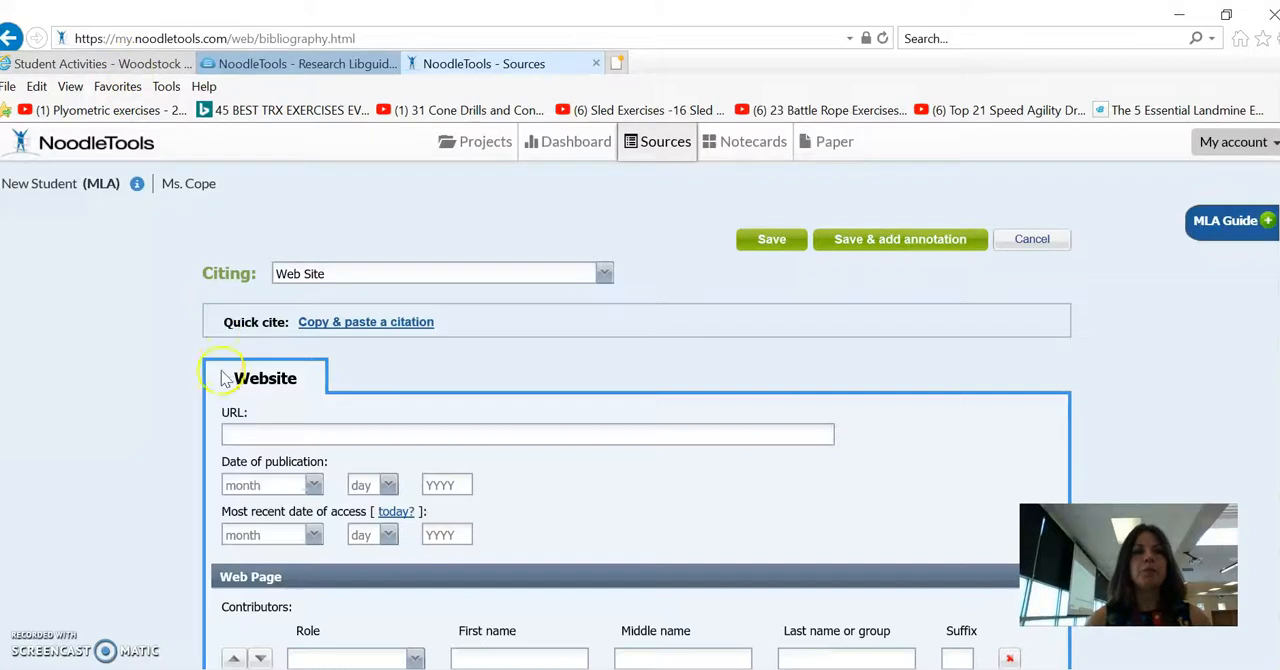
{"action": "left_click", "coordinate": [528, 434]}
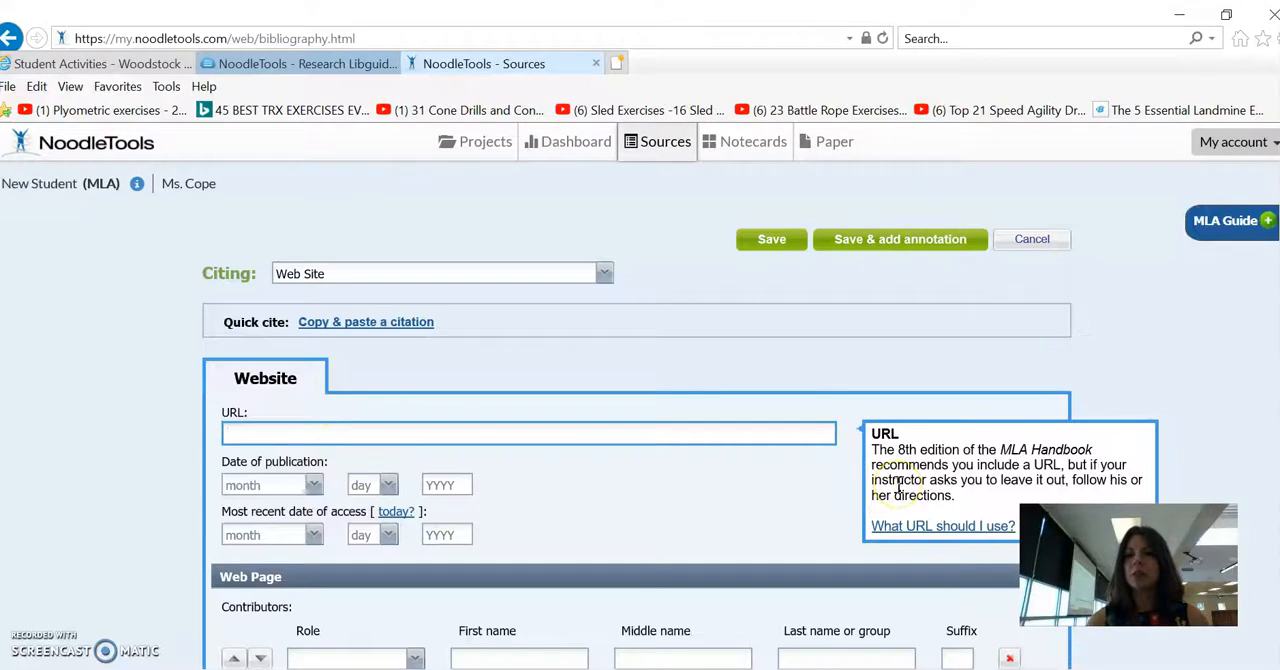
{"action": "mouse_move", "coordinate": [84, 64]}
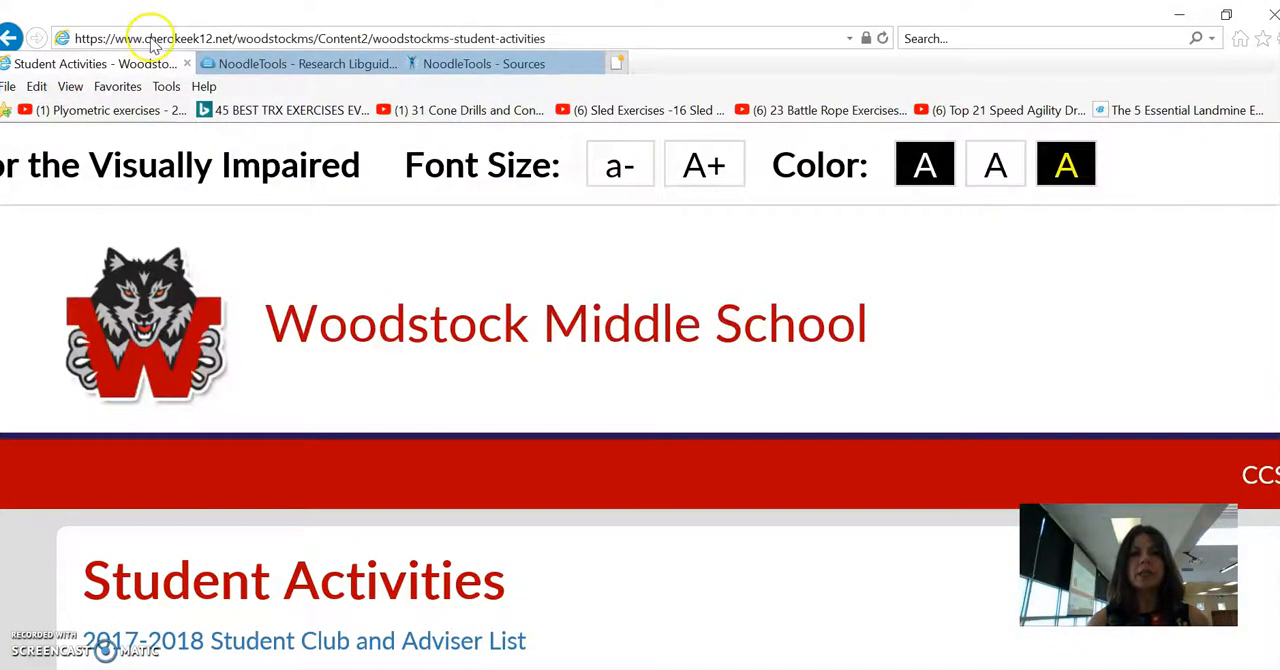
Step: Copy the Student Activities page address into the citation's URL field
{"action": "left_click", "coordinate": [300, 36]}
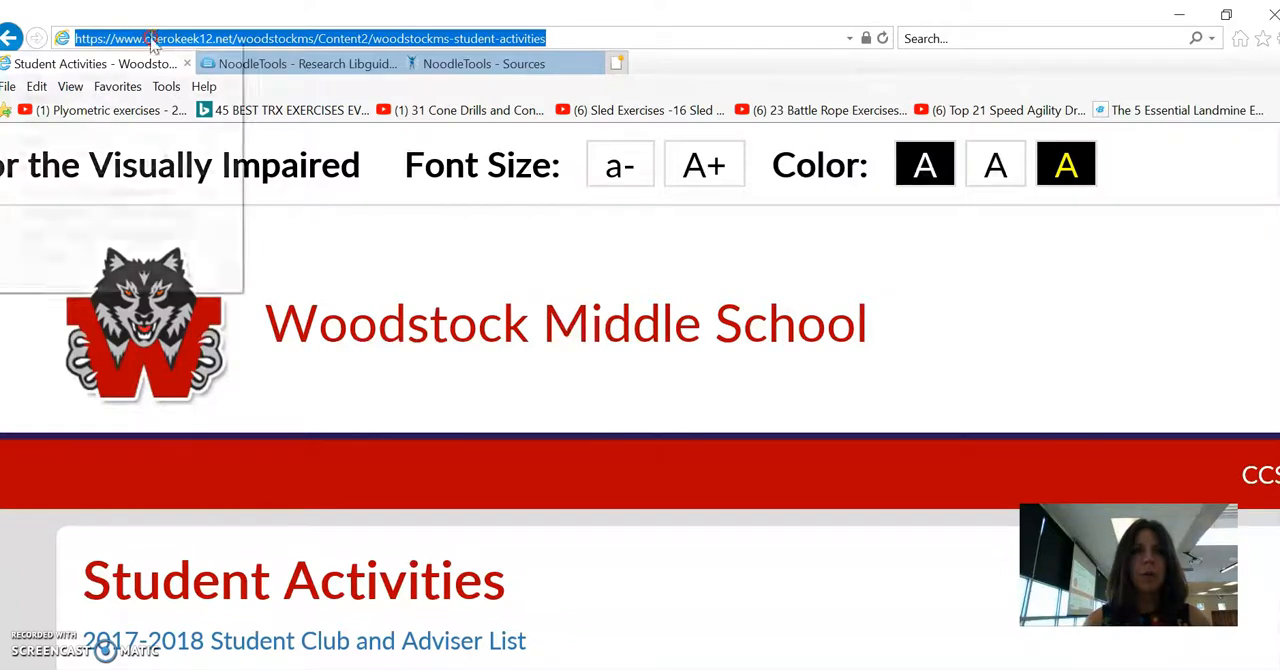
{"action": "right_click", "coordinate": [150, 38]}
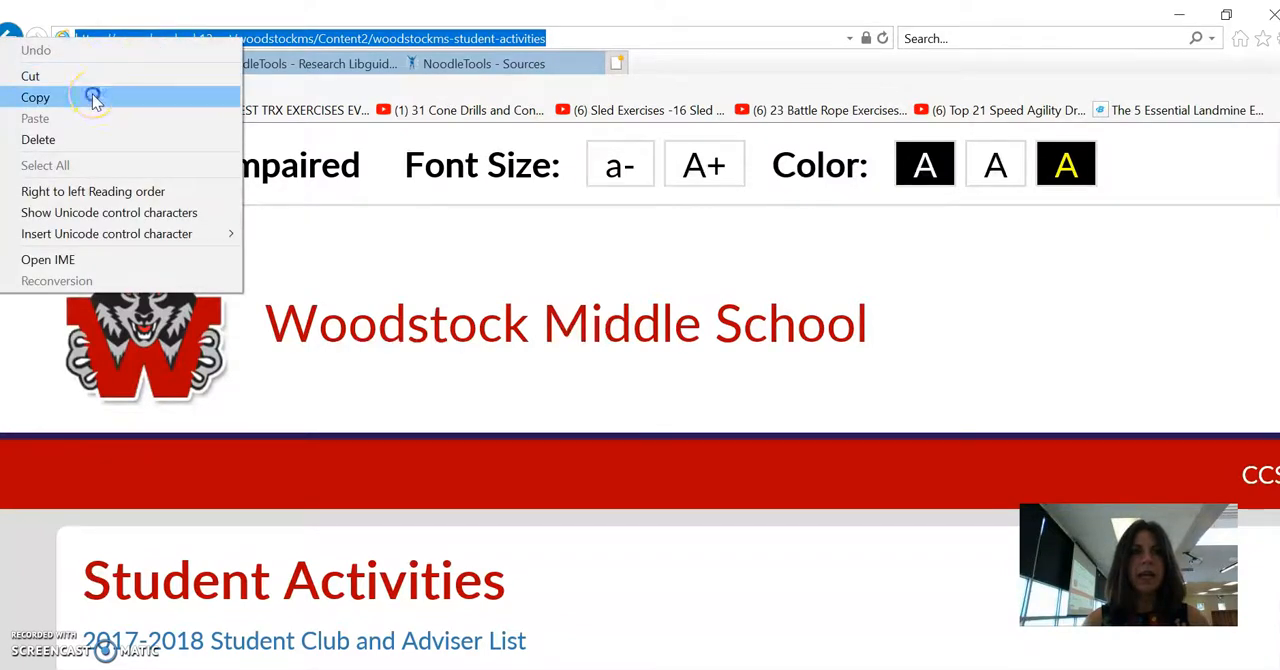
{"action": "left_click", "coordinate": [36, 96]}
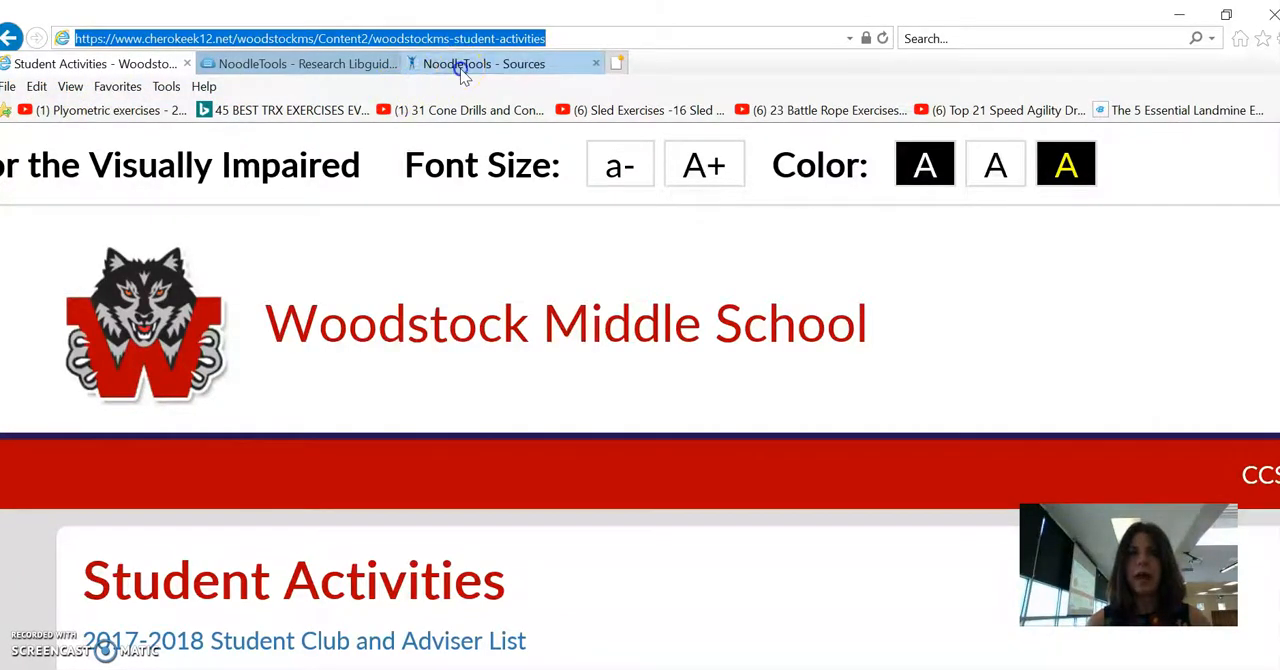
{"action": "left_click", "coordinate": [484, 64]}
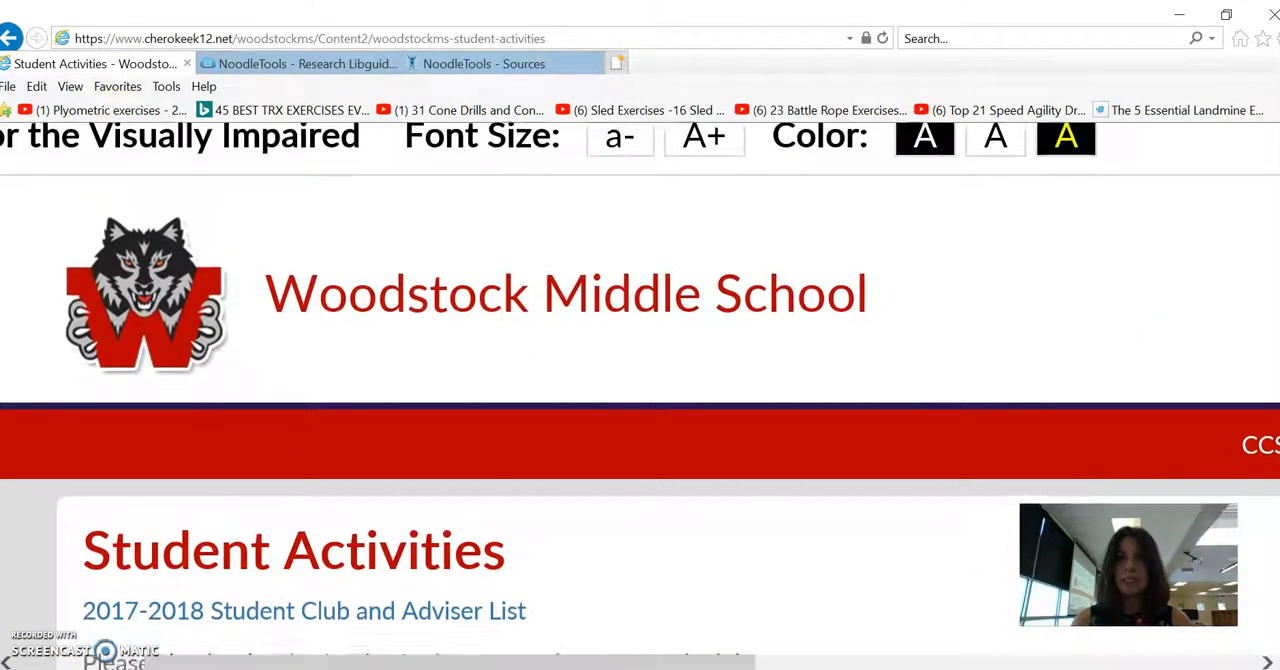
{"action": "scroll", "scroll_direction": "down", "scroll_amount": 3}
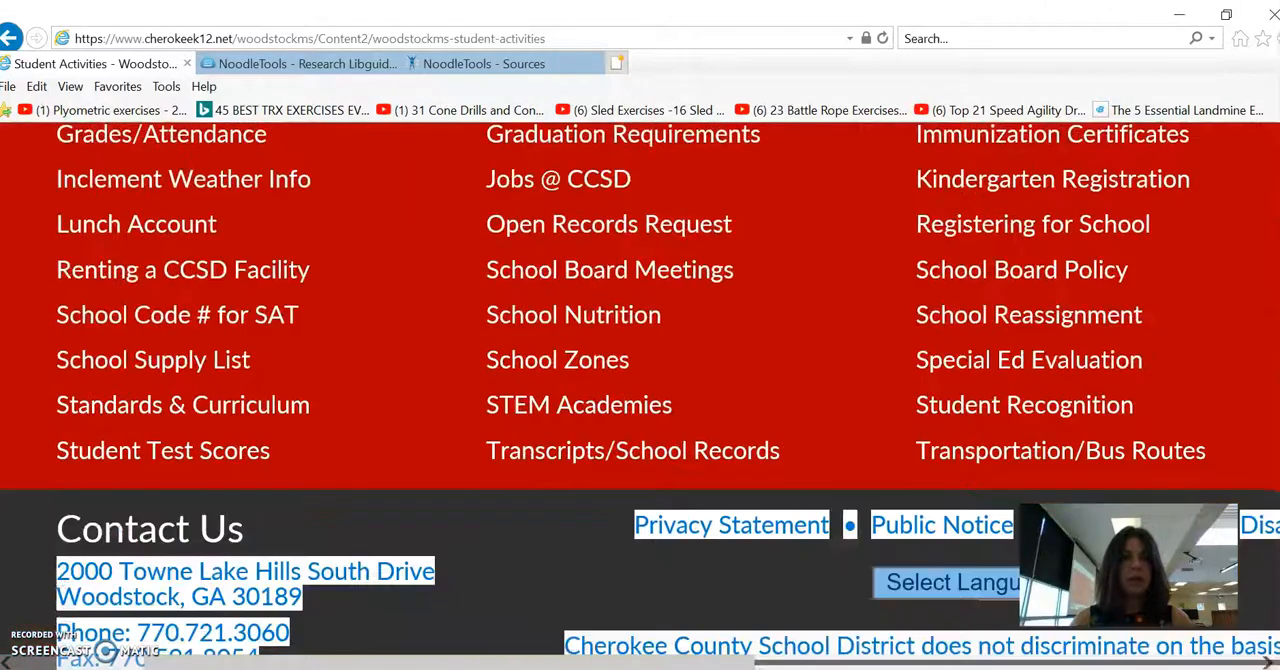
{"action": "scroll", "scroll_direction": "down", "scroll_amount": 3}
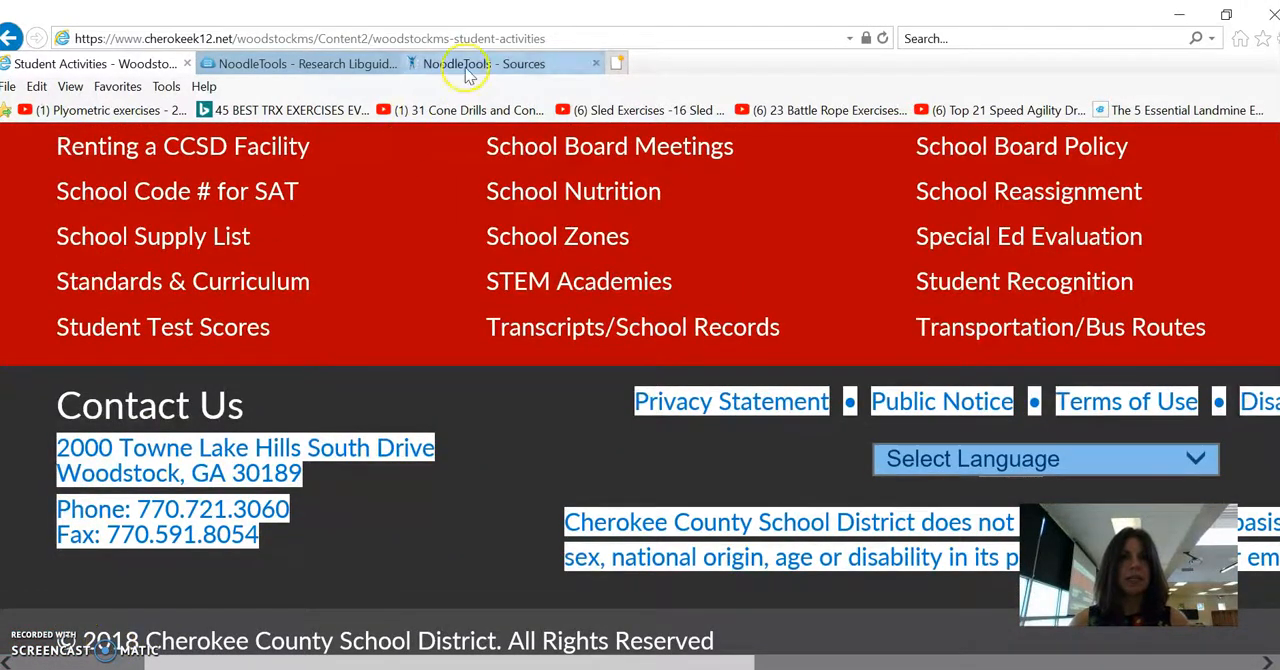
{"action": "left_click", "coordinate": [468, 64]}
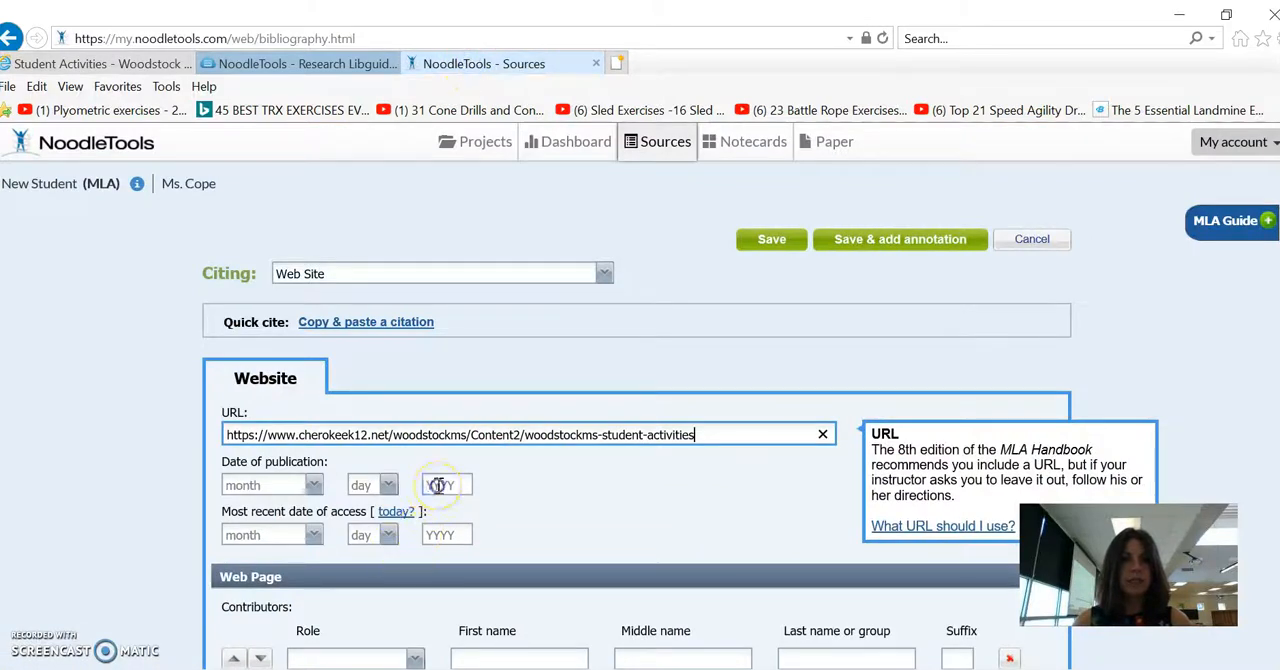
Step: Enter 2018 as publication year and today (August 15, 2018) as access date
{"action": "type", "text": "2018"}
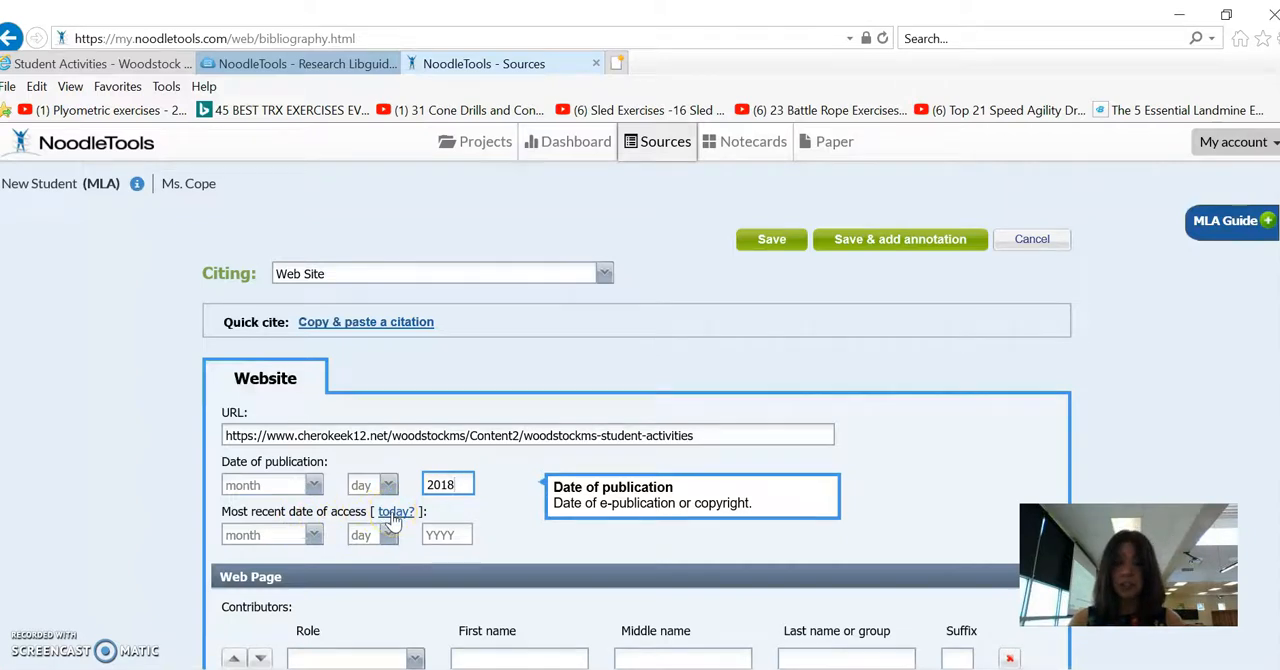
{"action": "left_click", "coordinate": [392, 512]}
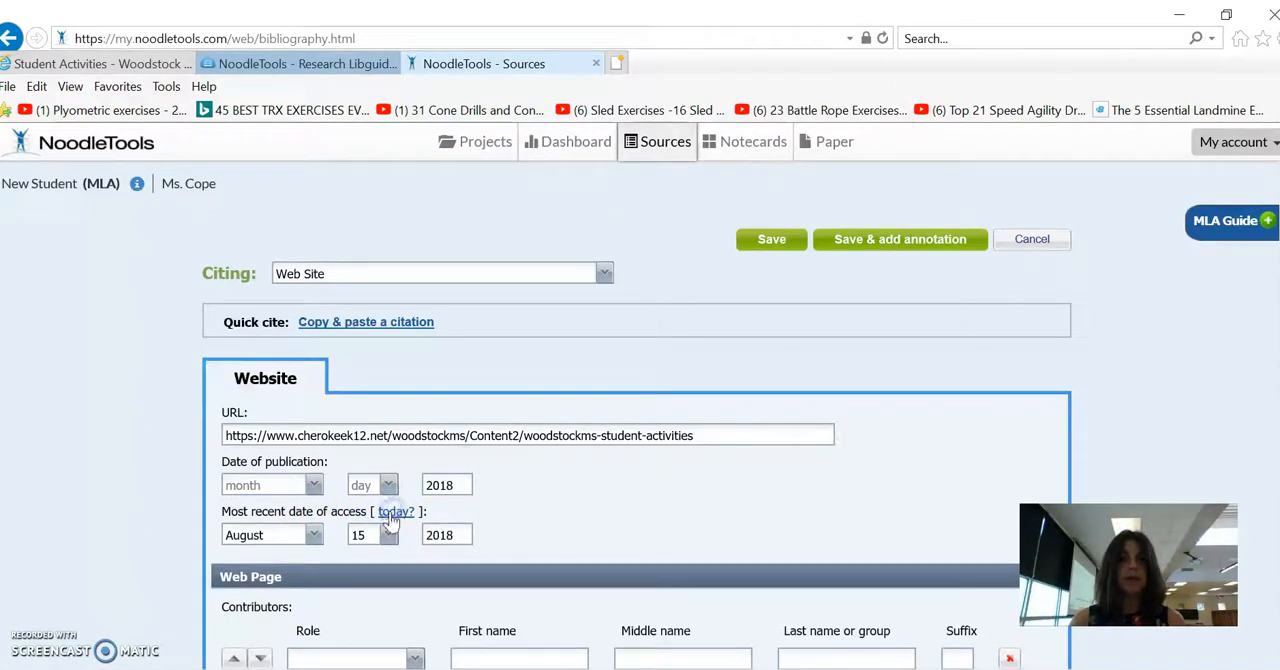
{"action": "mouse_move", "coordinate": [1010, 430]}
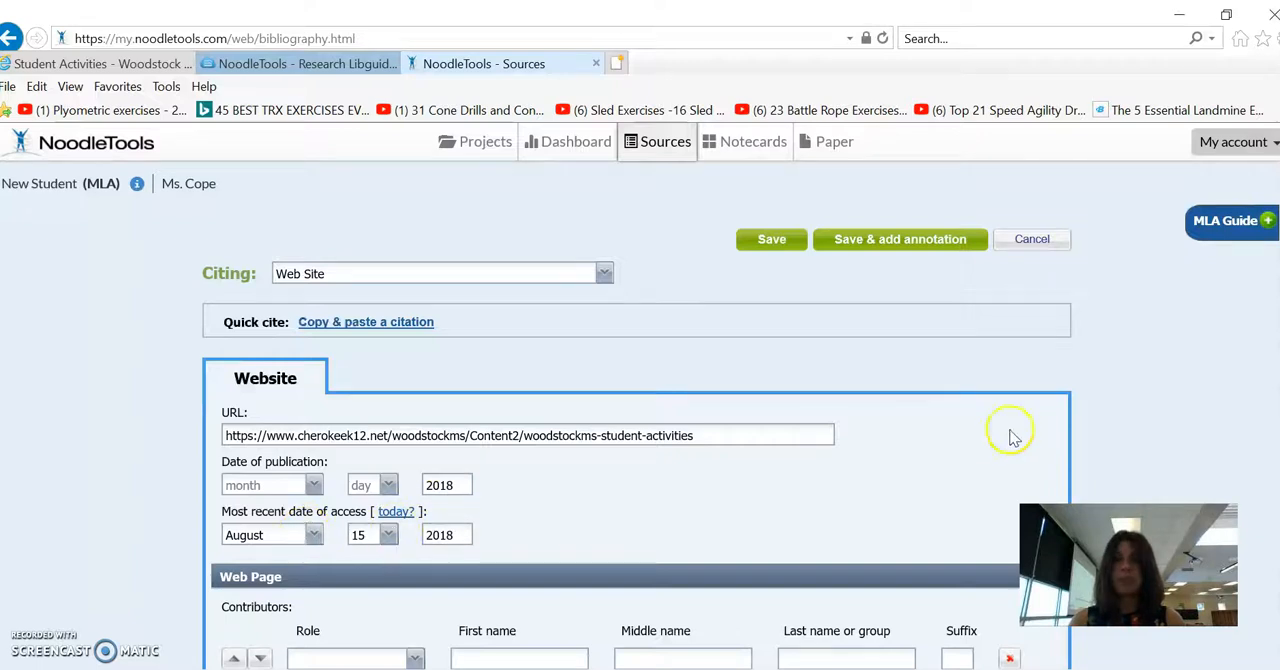
{"action": "scroll", "scroll_direction": "down", "scroll_amount": 3}
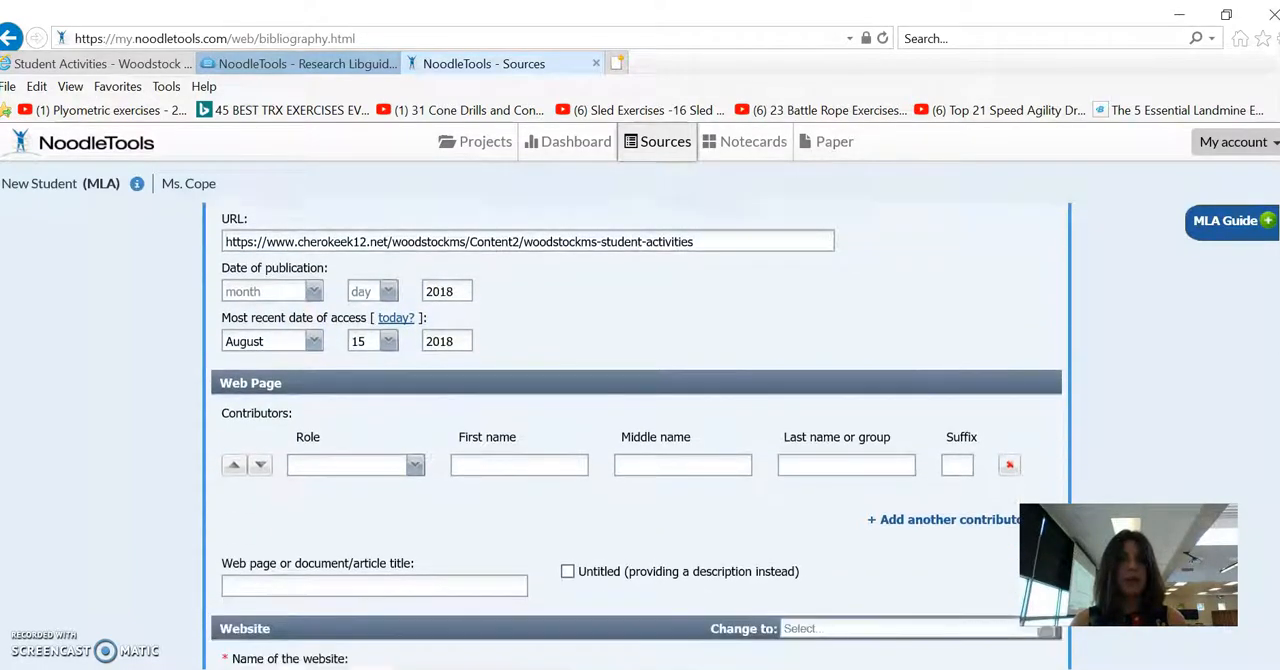
{"action": "scroll", "scroll_direction": "down", "scroll_amount": 3}
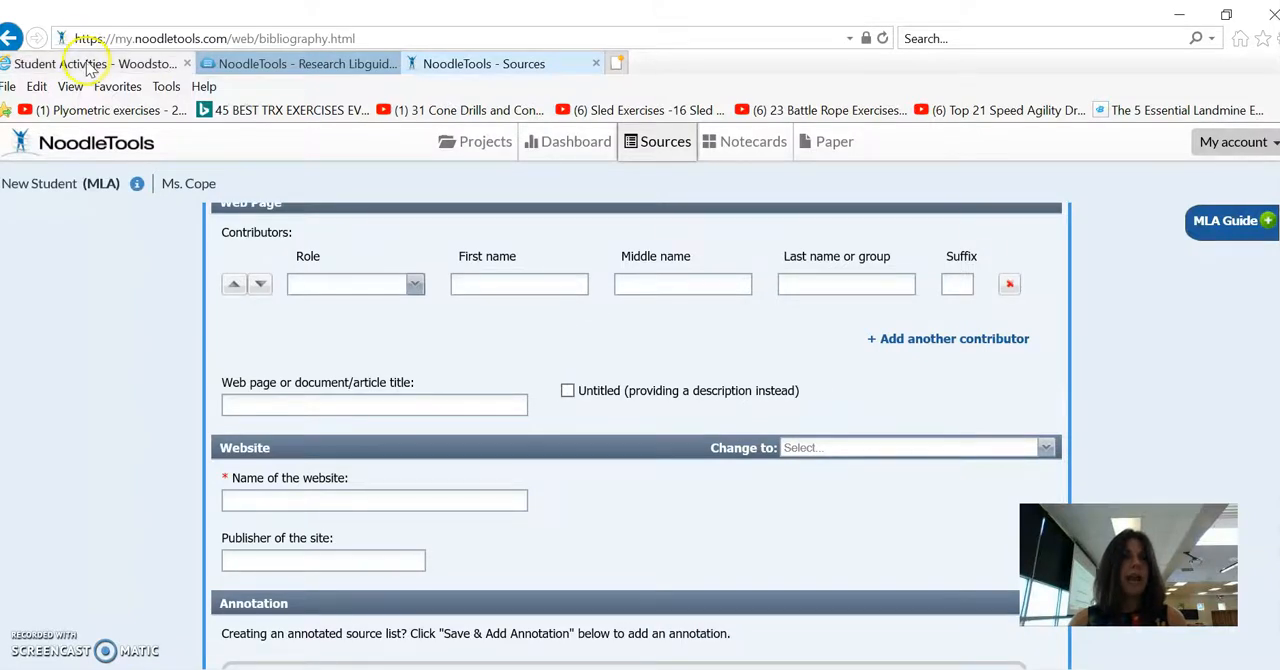
{"action": "left_click", "coordinate": [84, 62]}
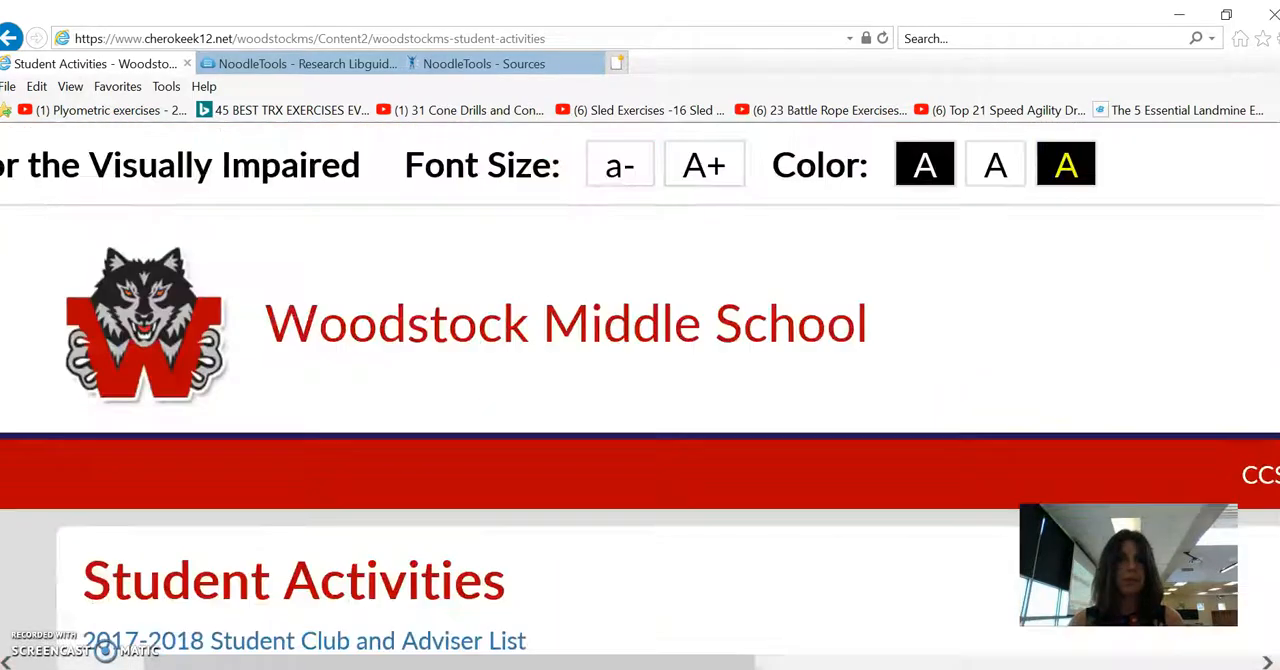
Step: Check the Student Activities heading on the school page and return to the form
{"action": "scroll", "scroll_direction": "down", "scroll_amount": 3}
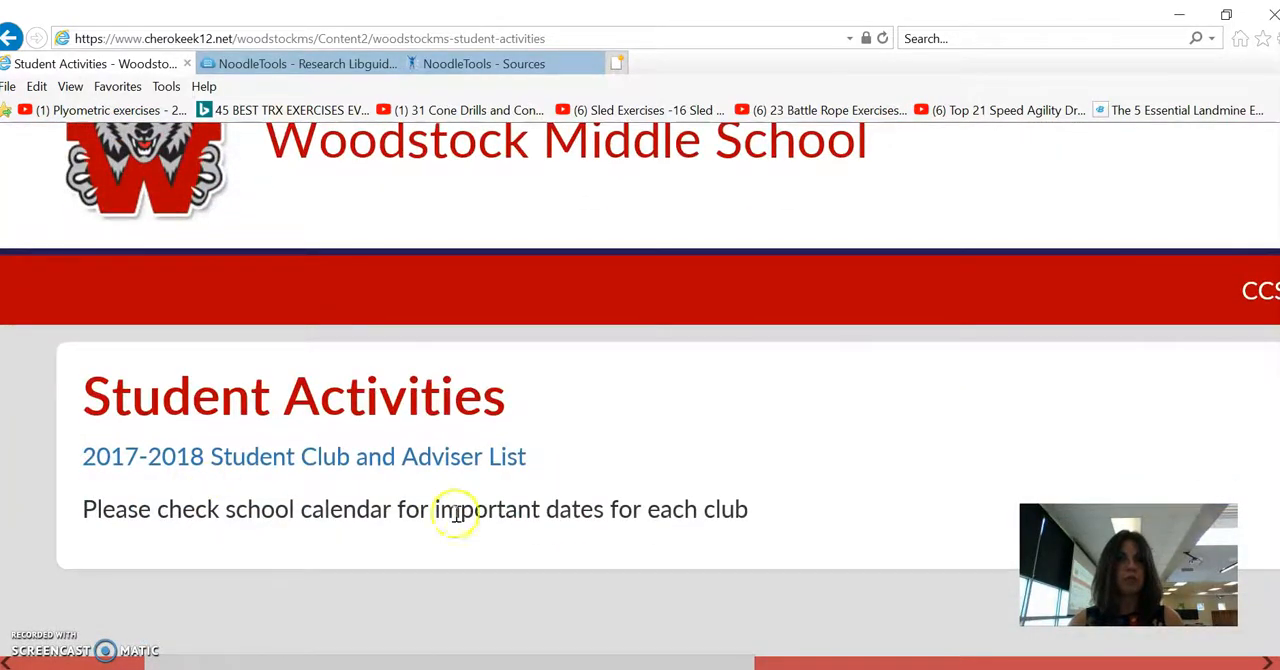
{"action": "left_click", "coordinate": [484, 64]}
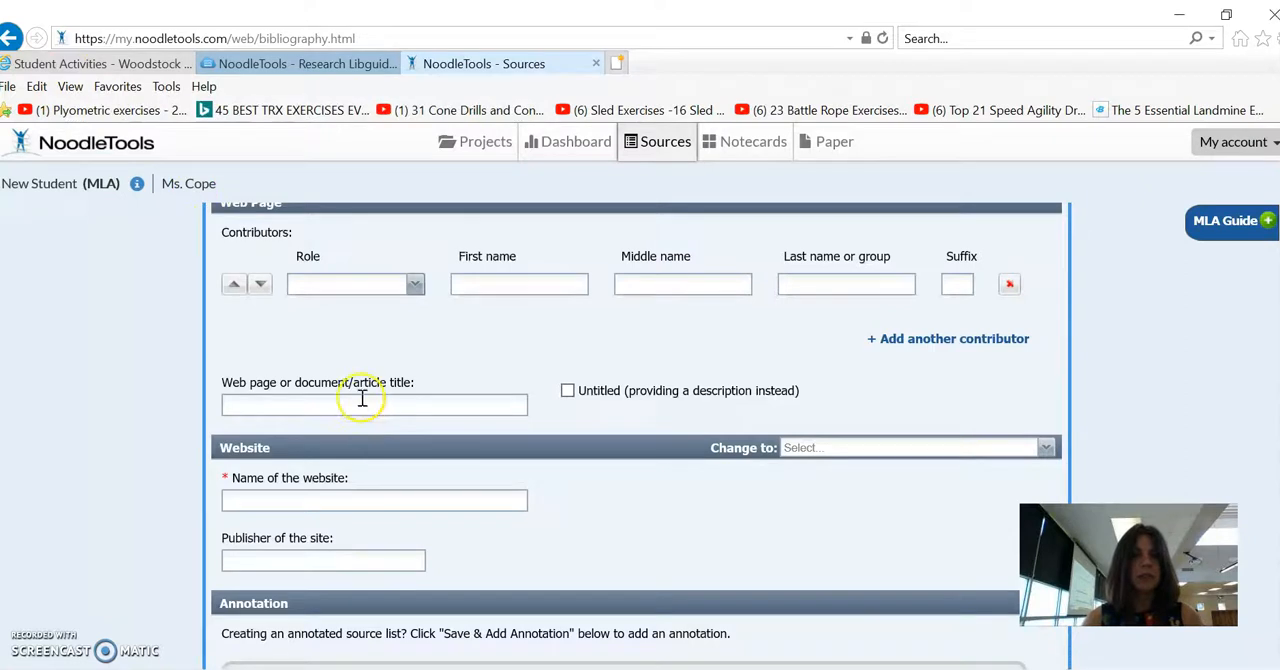
Step: Enter page title 'Student Activities' and website name 'Woodstock Middle School'
{"action": "type", "text": "Student Activities"}
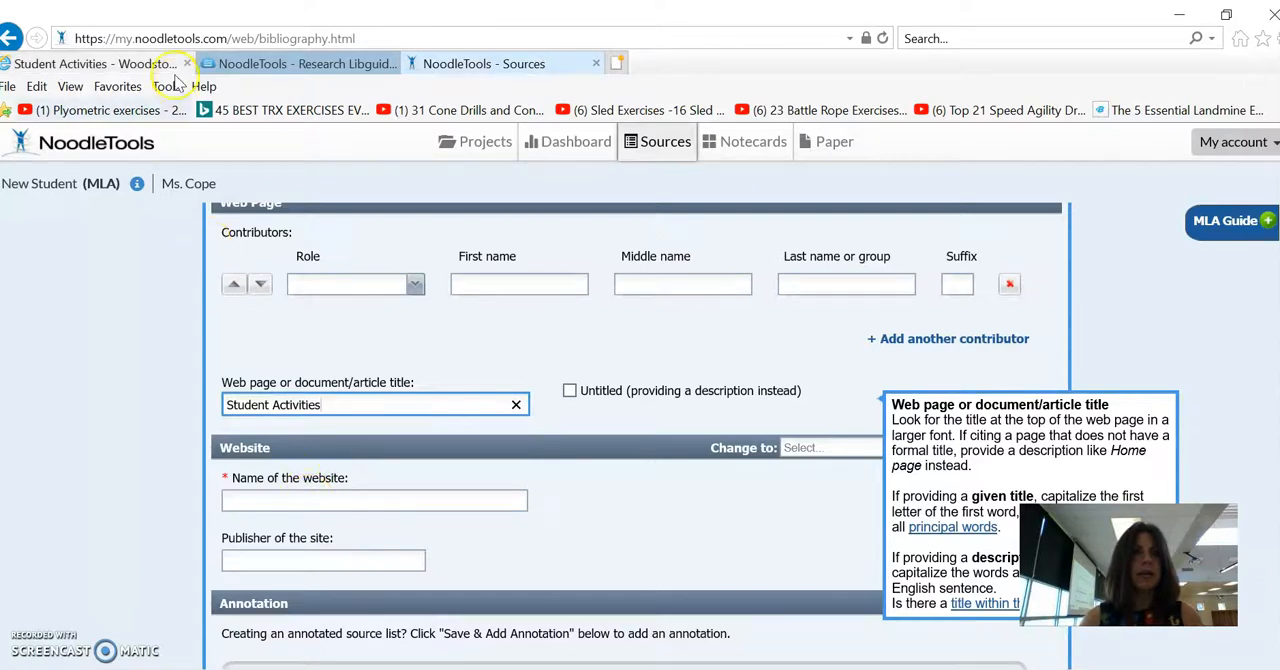
{"action": "left_click", "coordinate": [100, 64]}
{"action": "type", "text": "Woodstock Middle School"}
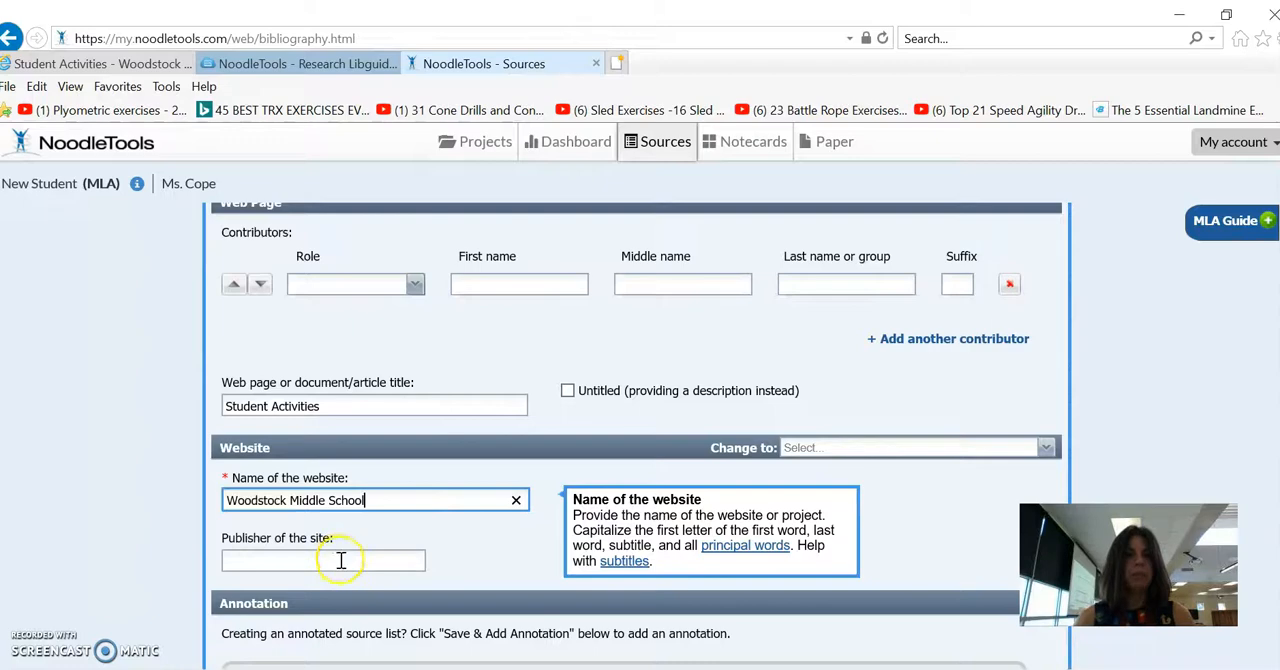
{"action": "left_click", "coordinate": [96, 62]}
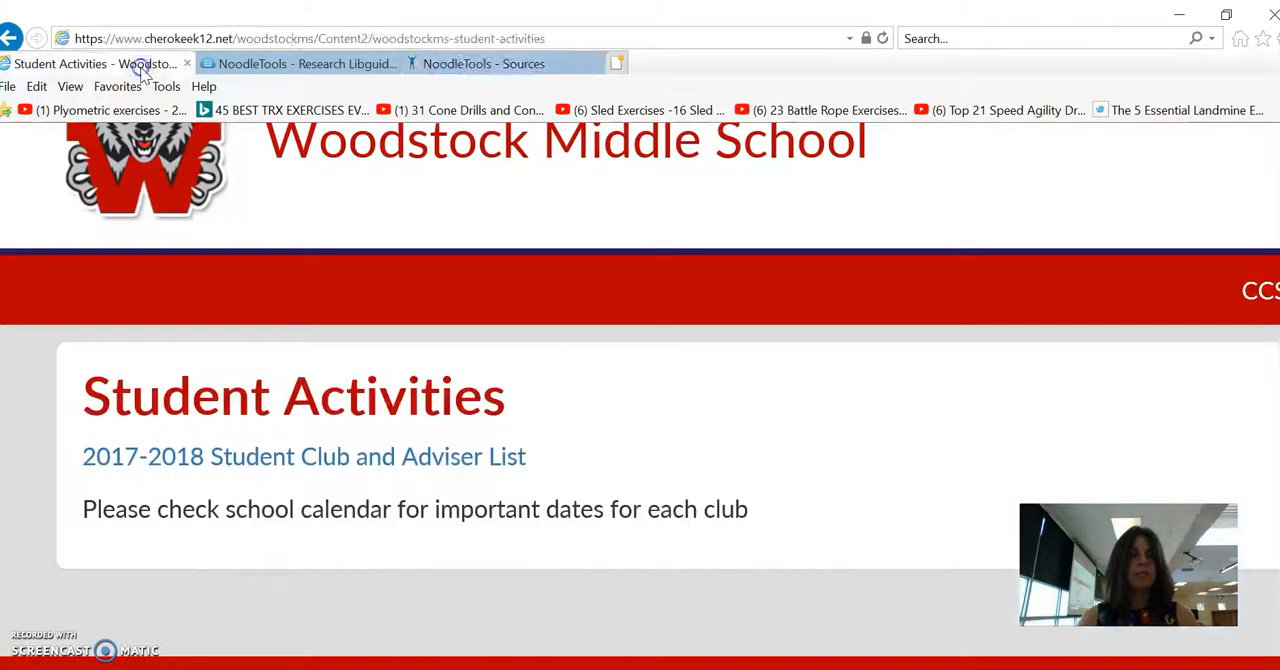
Step: Read the Cherokee County School District copyright in the footer and return to the form
{"action": "scroll", "scroll_direction": "down", "scroll_amount": 3}
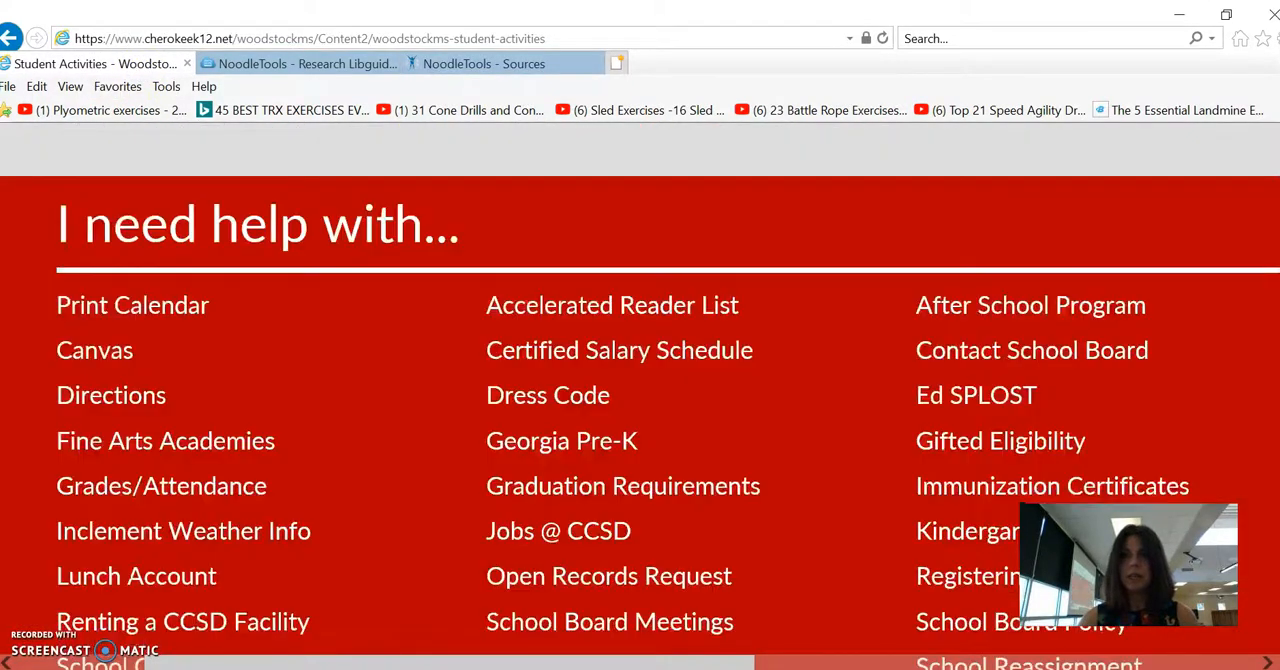
{"action": "scroll", "scroll_direction": "down", "scroll_amount": 3}
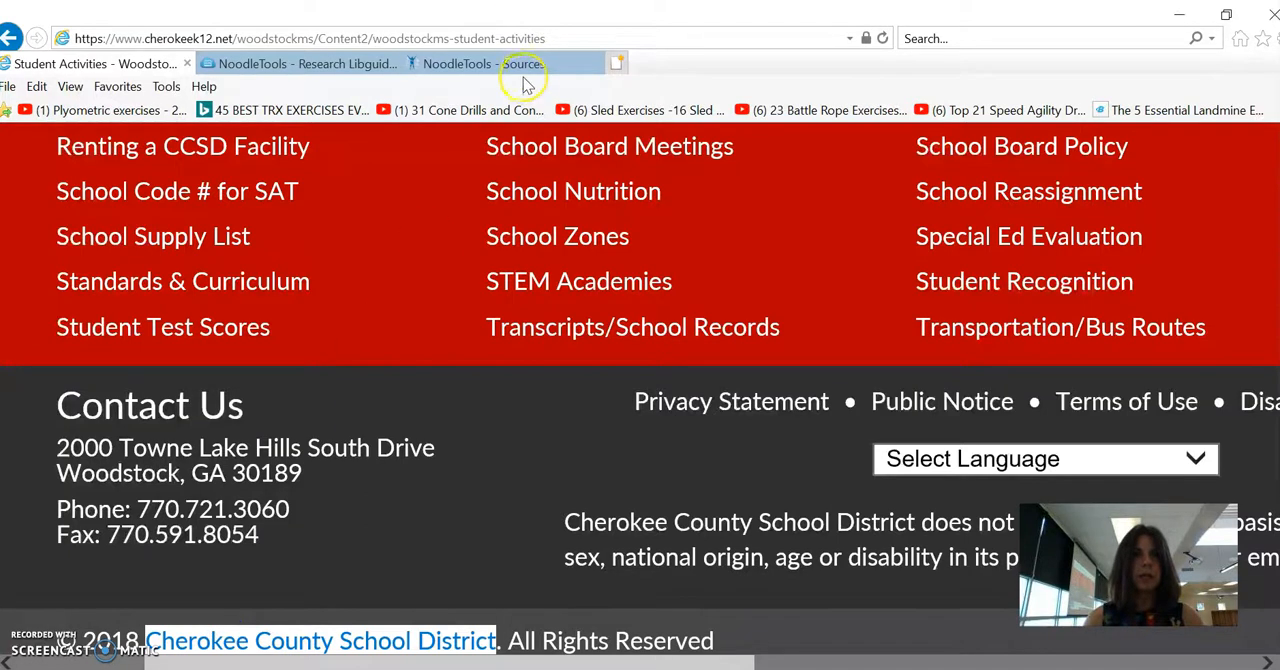
{"action": "left_click", "coordinate": [494, 64]}
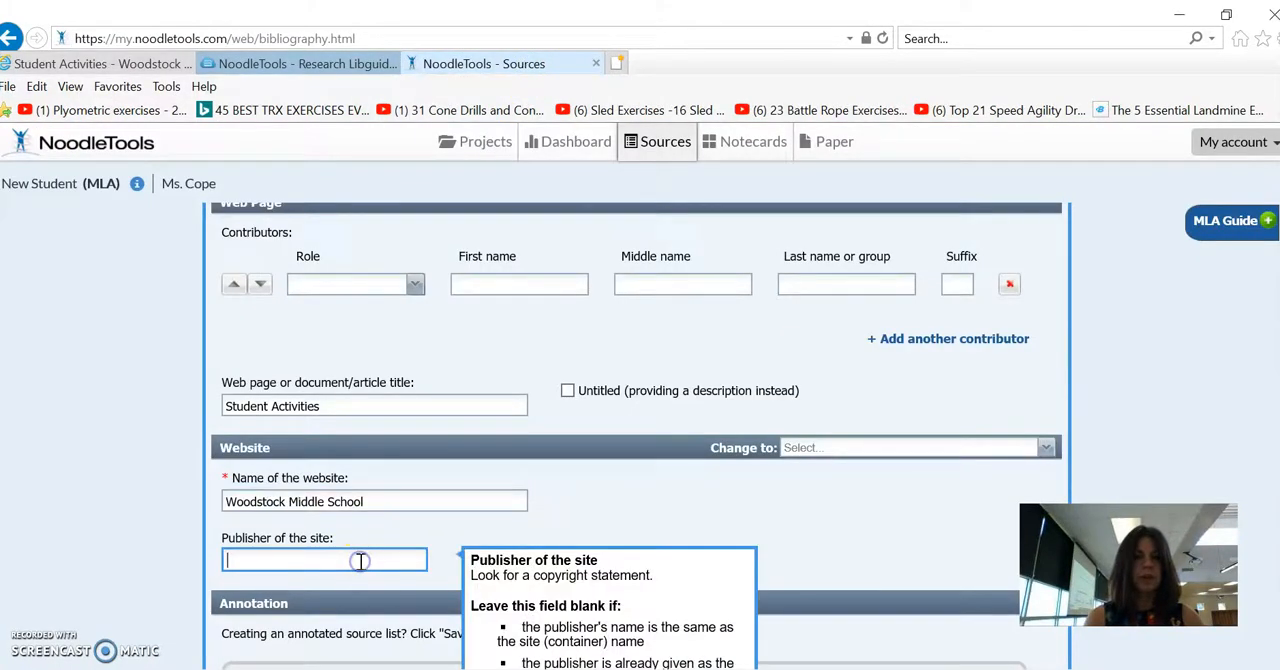
Step: Enter publisher 'Cherokee County School District' and save the citation
{"action": "type", "text": "Cherokee County School District"}
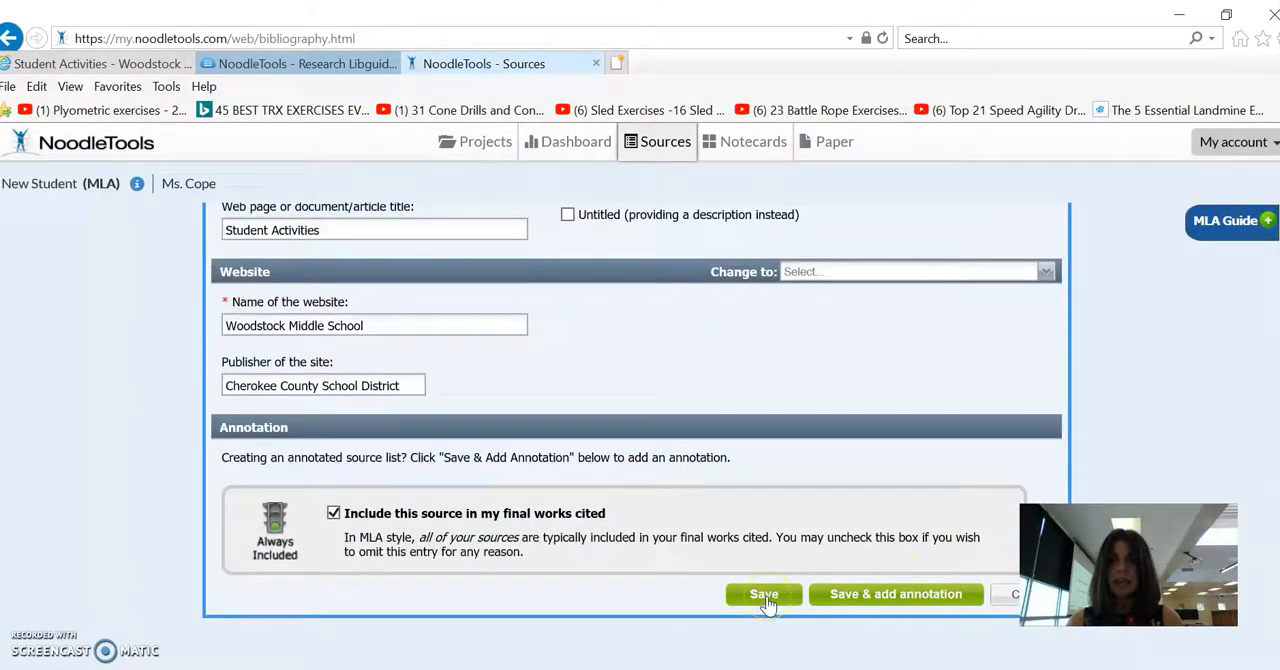
{"action": "left_click", "coordinate": [764, 594]}
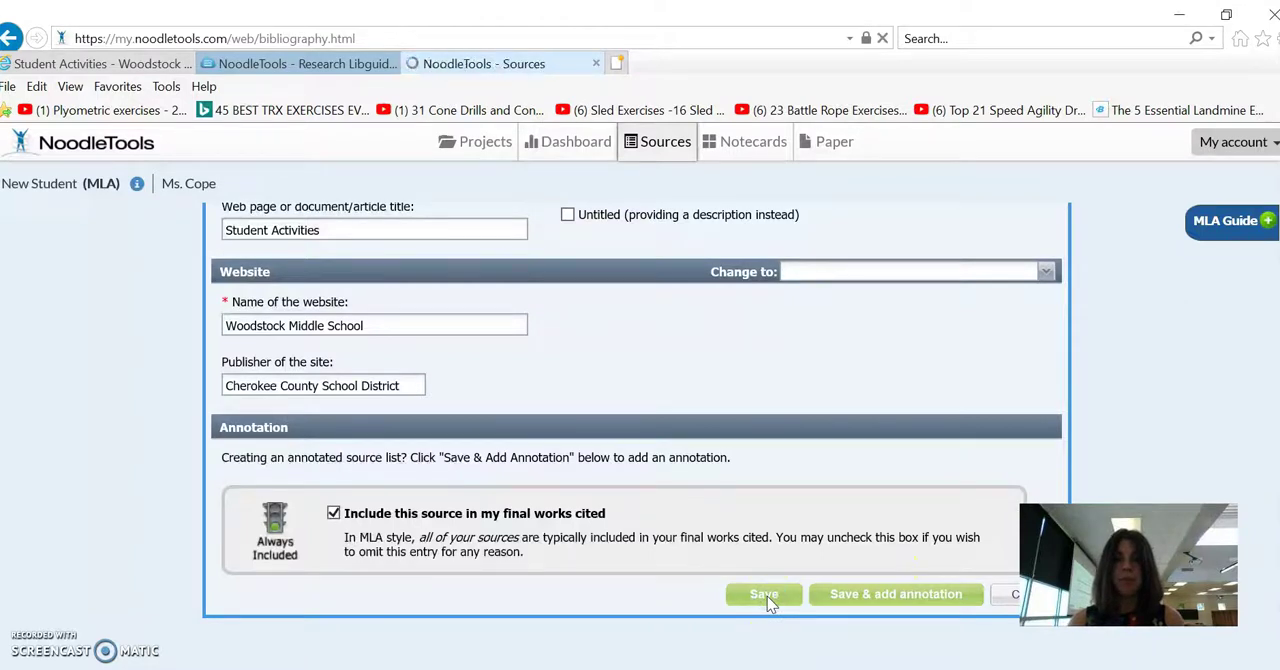
{"action": "left_click", "coordinate": [764, 594]}
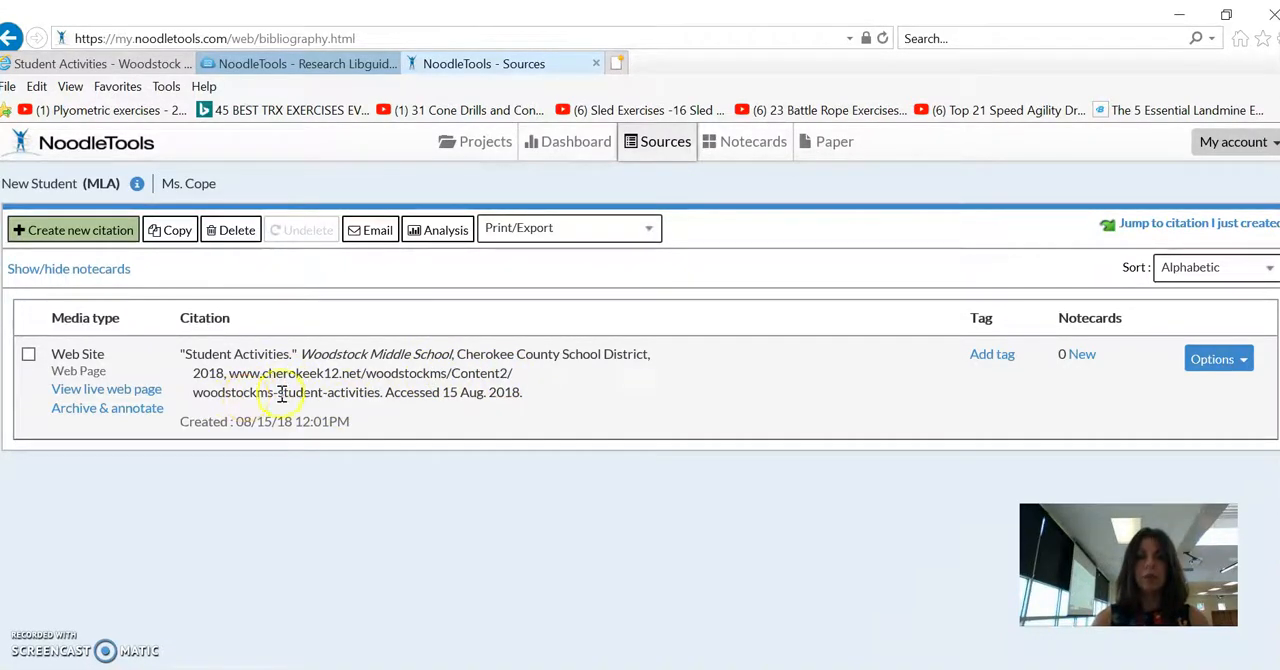
{"action": "mouse_move", "coordinate": [356, 392]}
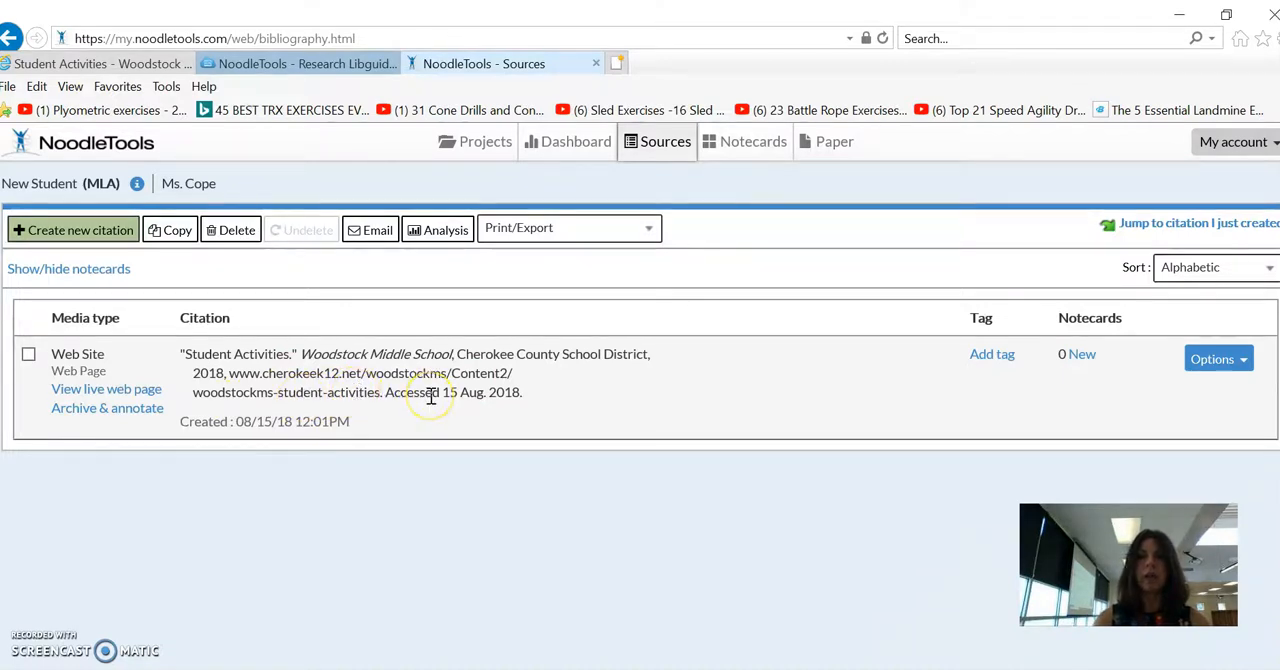
Step: Open and dismiss the Options menu of the saved Student Activities citation
{"action": "left_click", "coordinate": [1218, 358]}
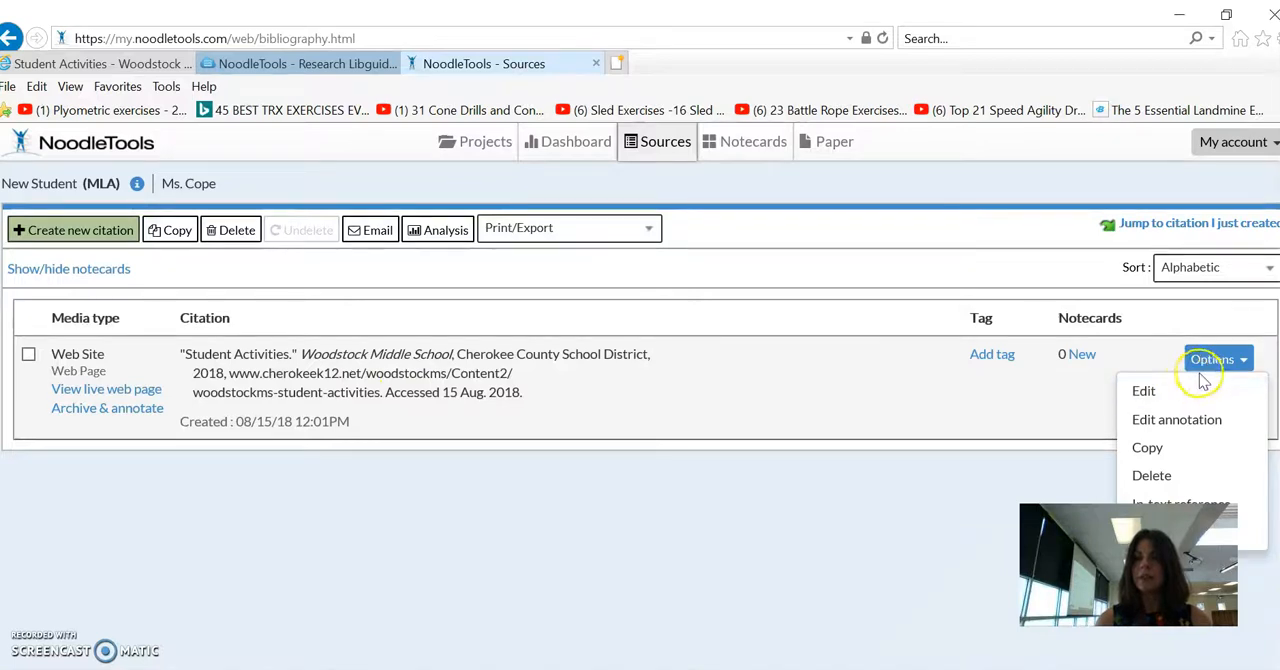
{"action": "left_click", "coordinate": [748, 392]}
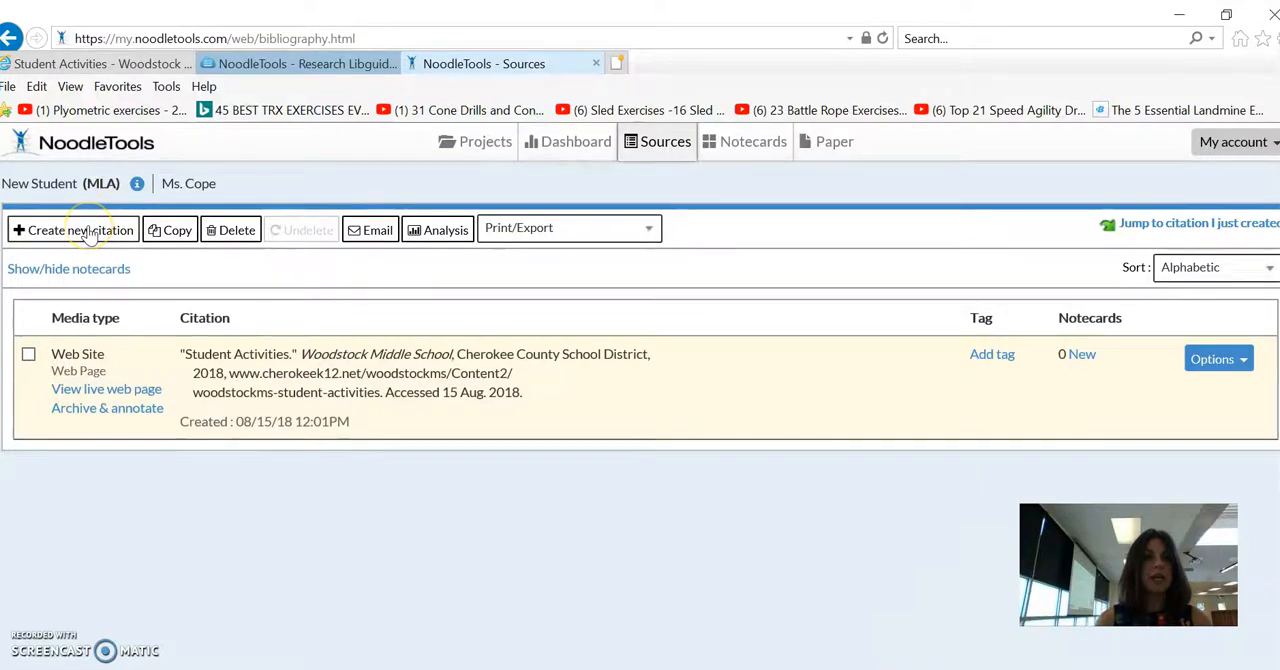
Step: Begin a second new citation with Website as the source type
{"action": "left_click", "coordinate": [80, 230]}
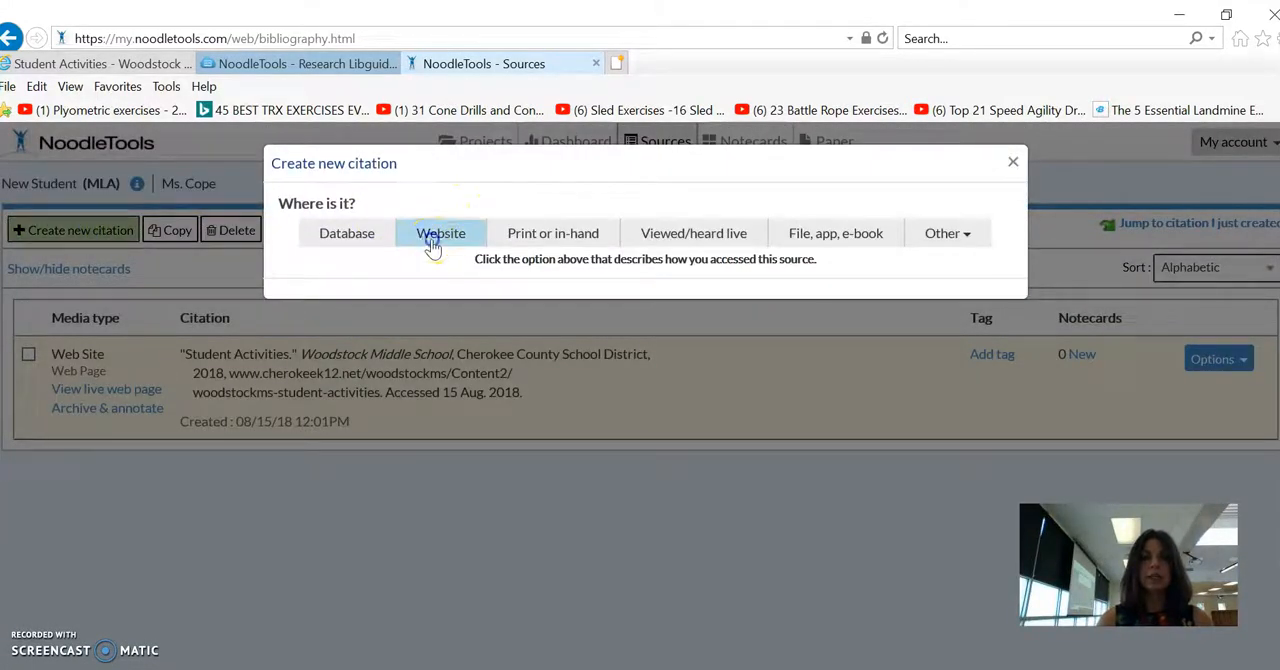
{"action": "left_click", "coordinate": [440, 232]}
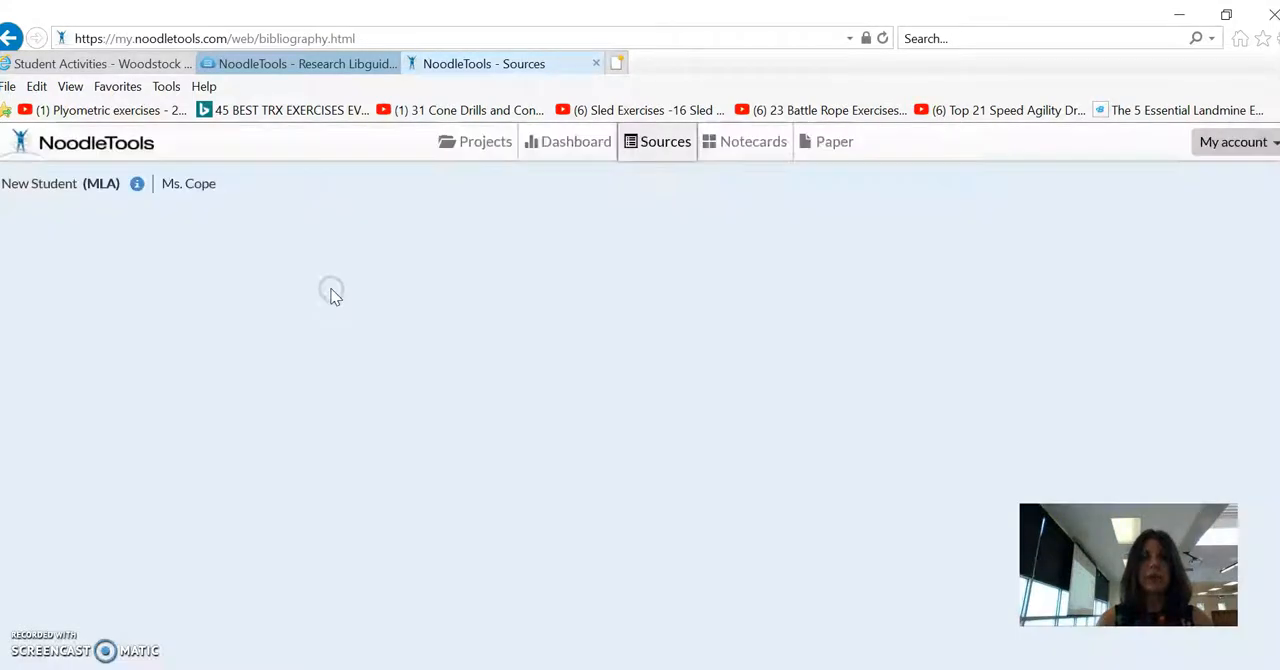